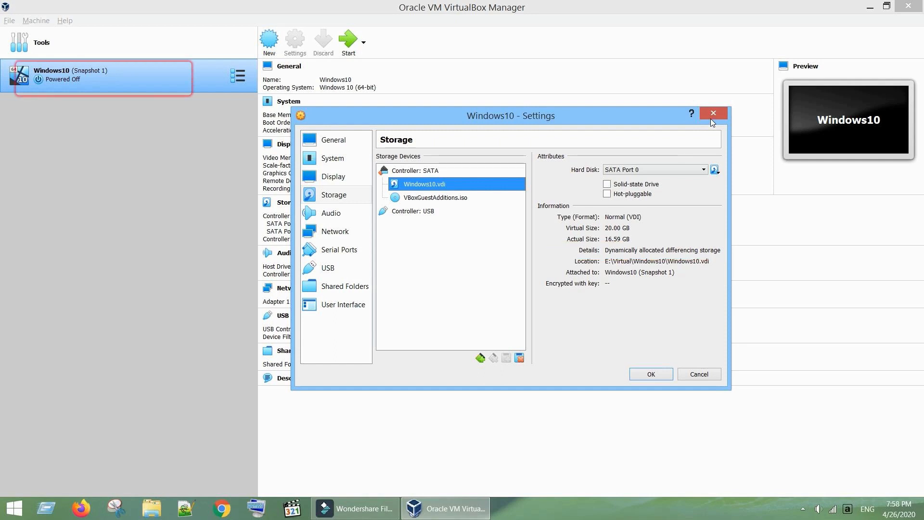
Close the Windows10 storage settings and return to the VirtualBox Manager details view
left_click(712, 113)
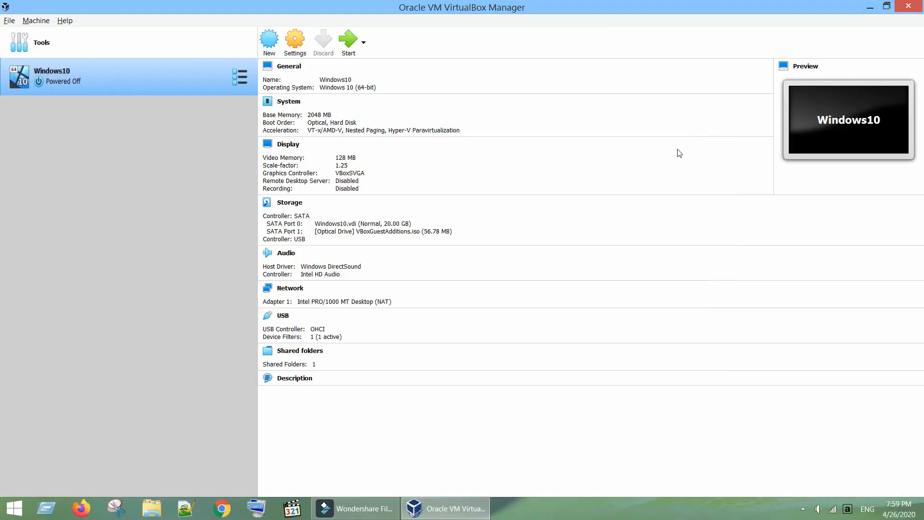
In the Virtual Media Manager, resize Windows10.vdi from 20 GB to 30 GB and apply the change
left_click(9, 21)
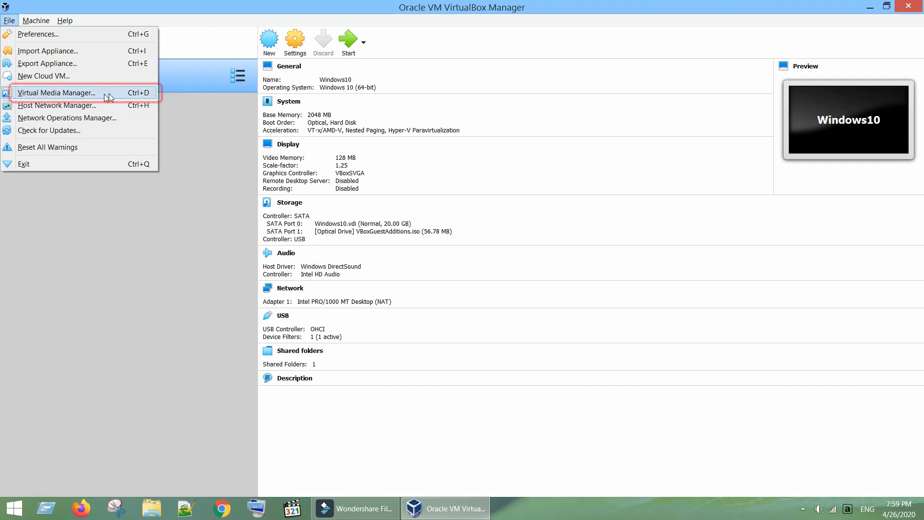
left_click(56, 93)
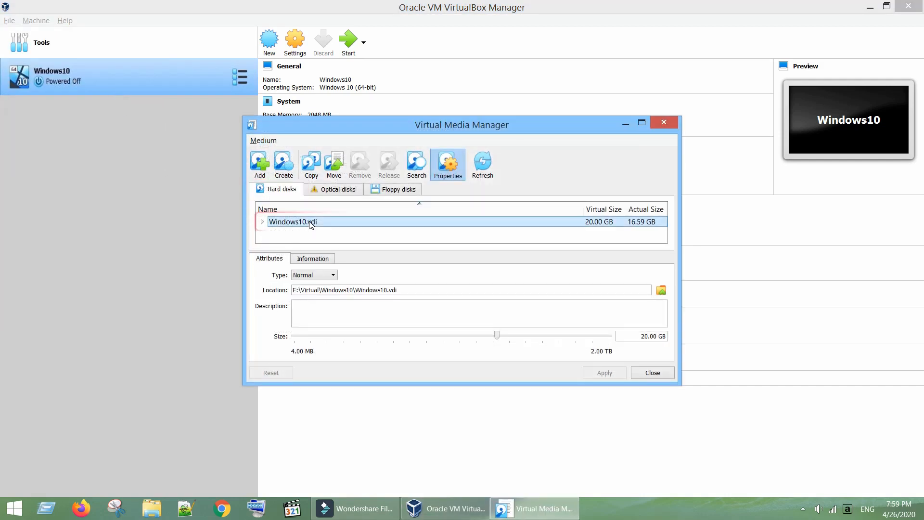
double_click(293, 221)
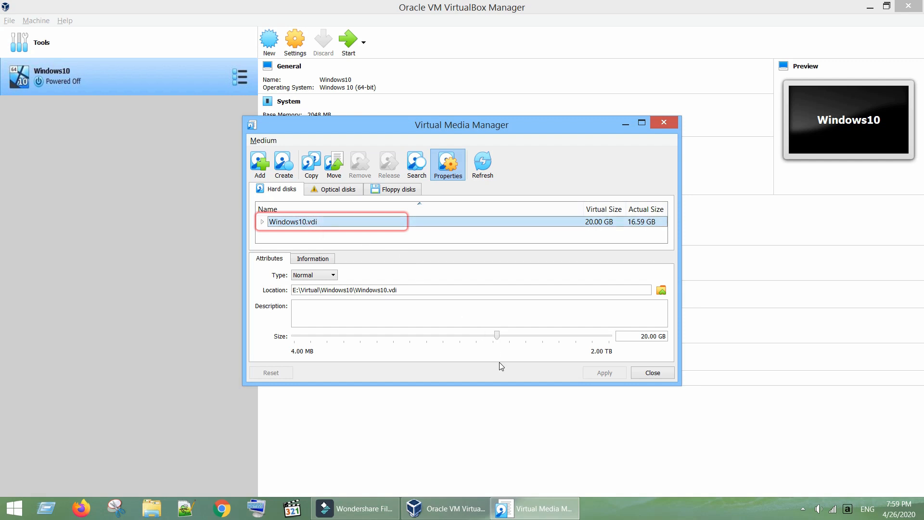
left_click(270, 257)
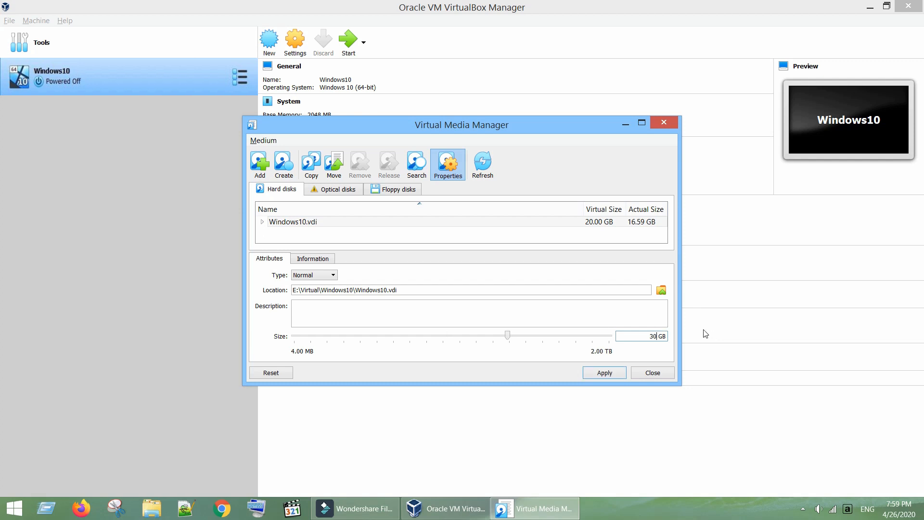
mouse_move(605, 372)
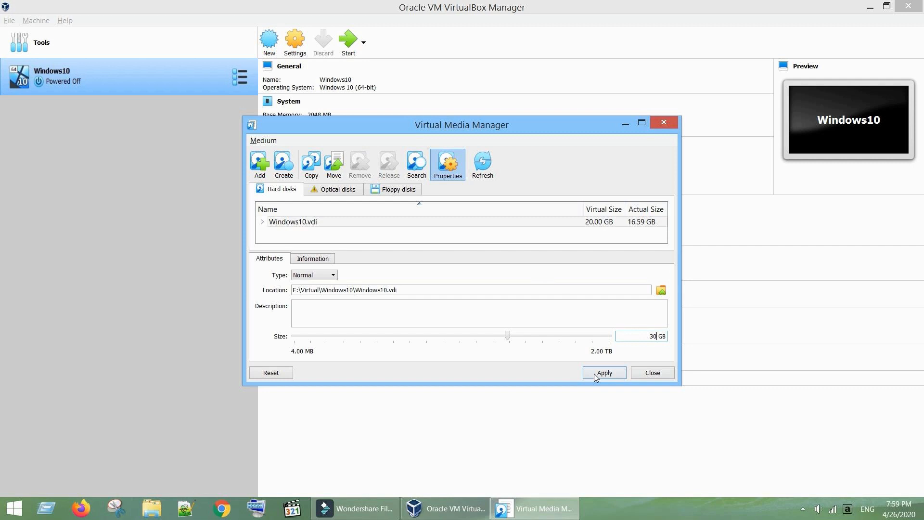
left_click(603, 373)
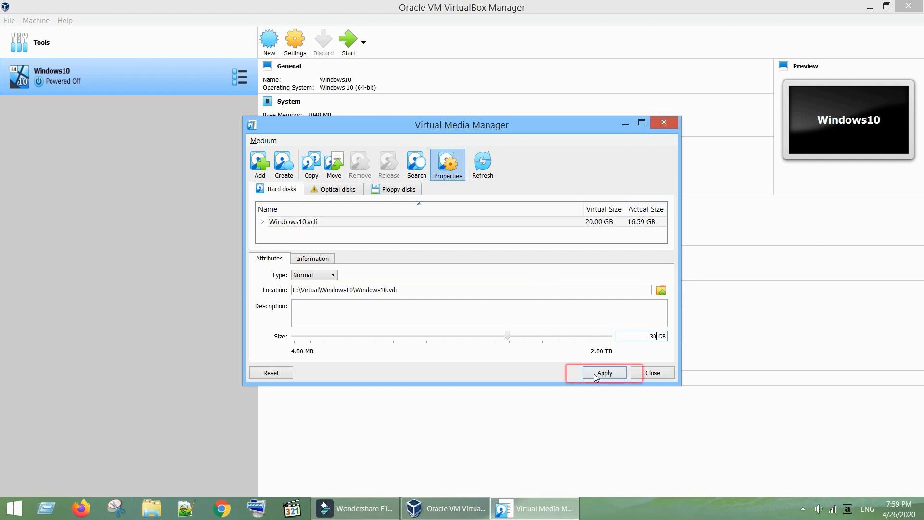
left_click(604, 372)
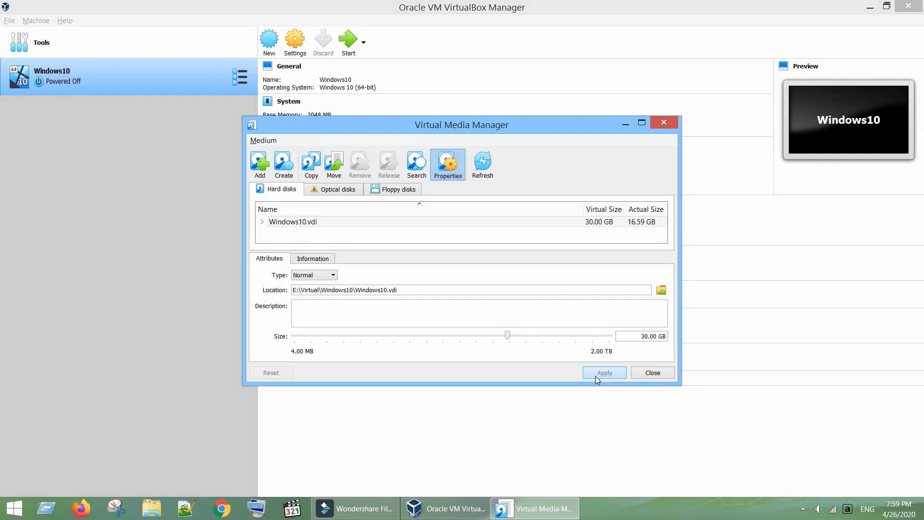
mouse_move(652, 375)
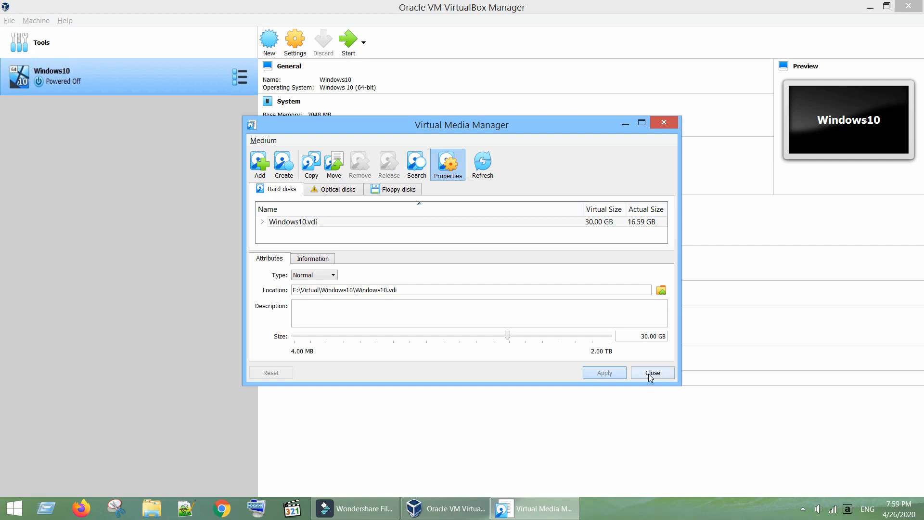
left_click(652, 372)
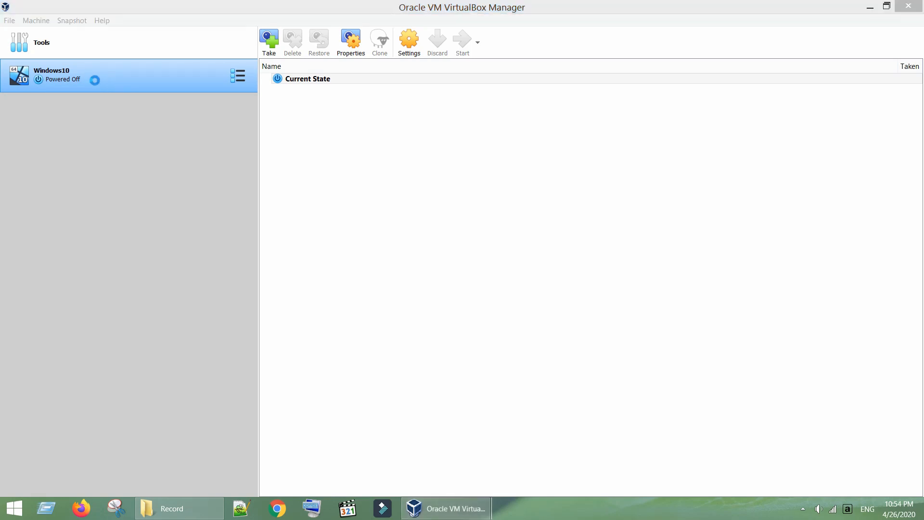
Boot the Windows10 VM and launch Disk Management from the Start button's system tools menu
left_click(462, 41)
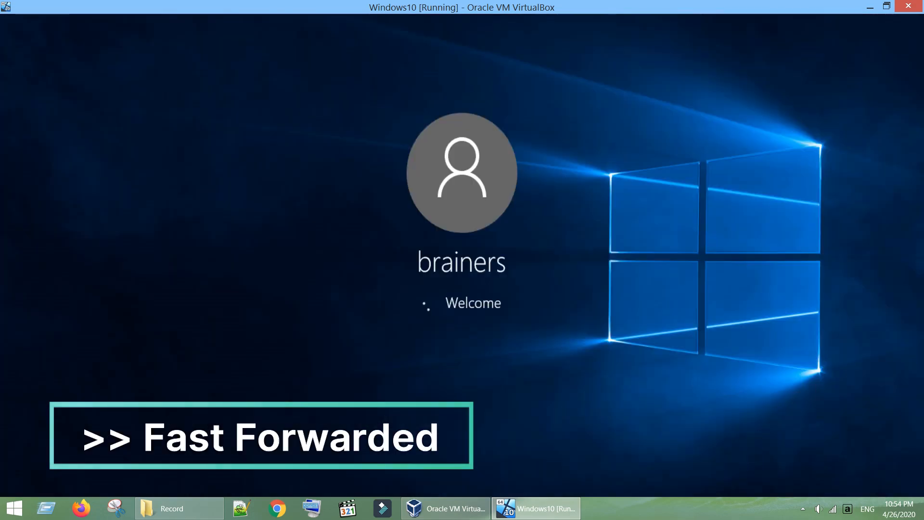
right_click(12, 507)
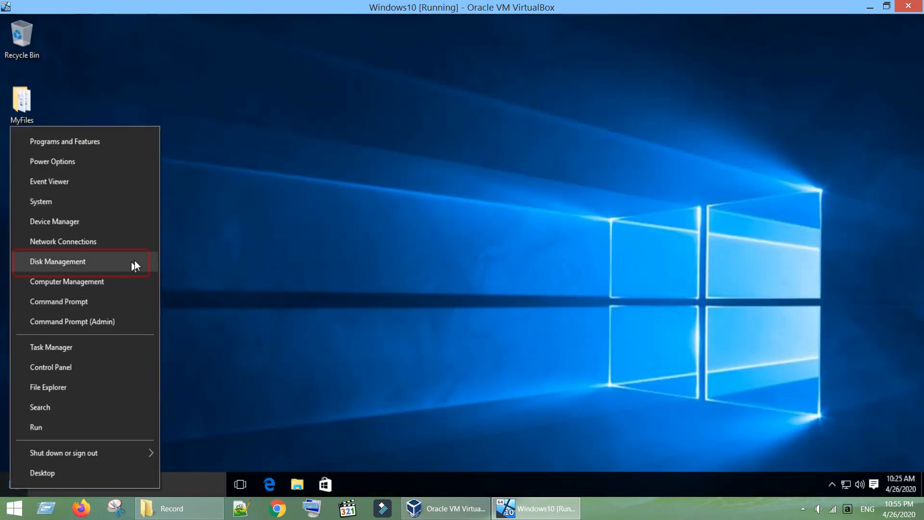
left_click(57, 261)
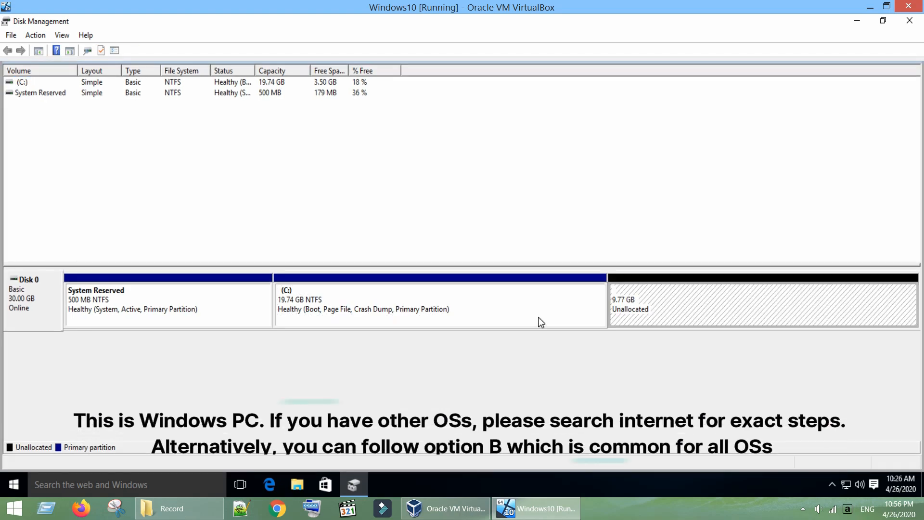
Extend the C: volume by the maximum 10000 MB of unallocated space, growing it to 29.51 GB
left_click(439, 305)
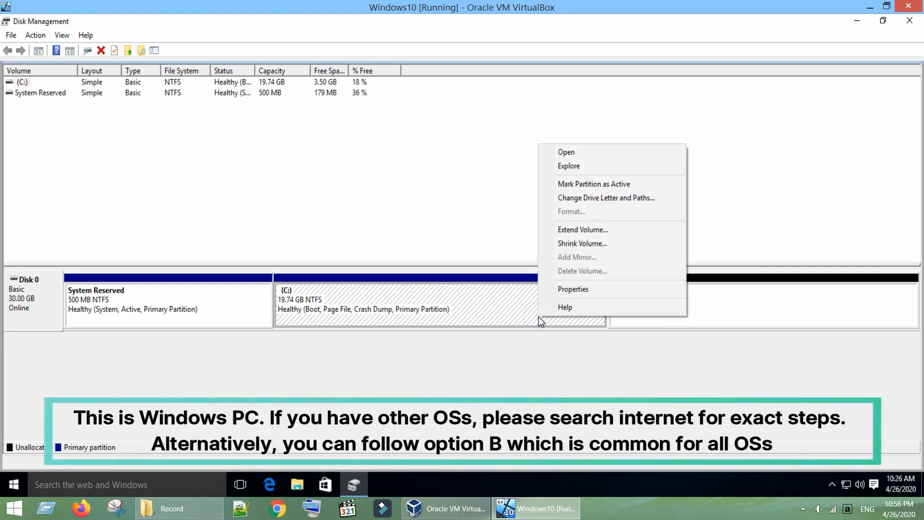
mouse_move(582, 229)
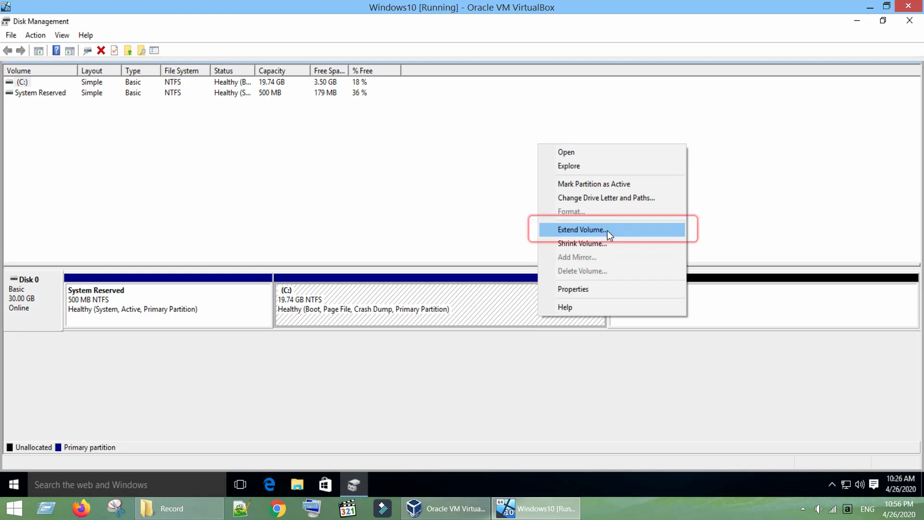
left_click(582, 229)
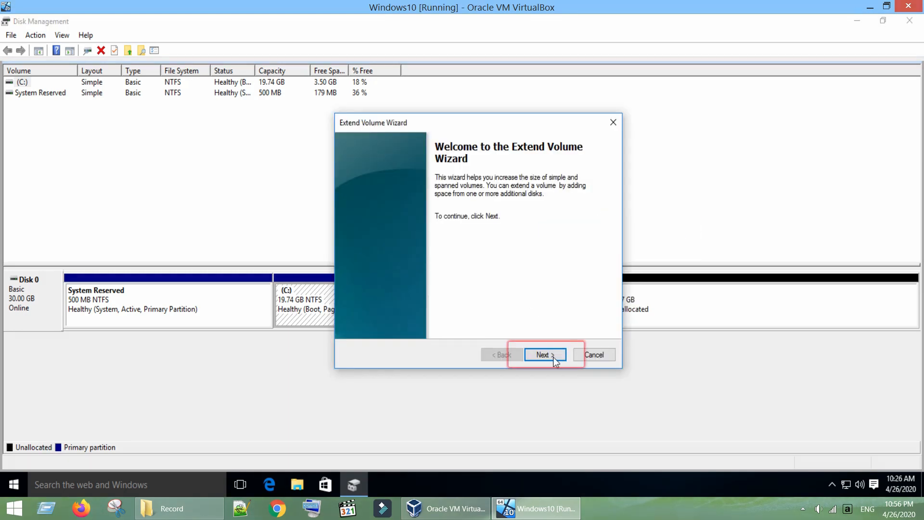
left_click(543, 354)
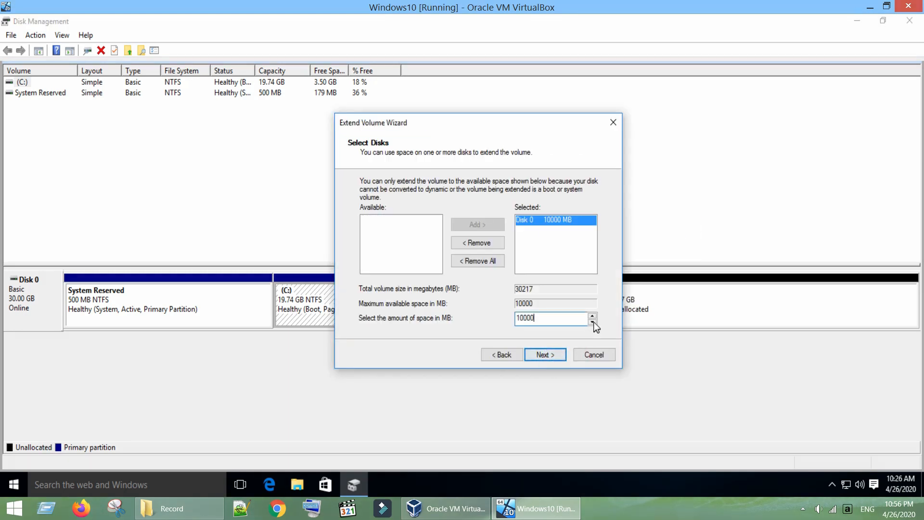
left_click(592, 322)
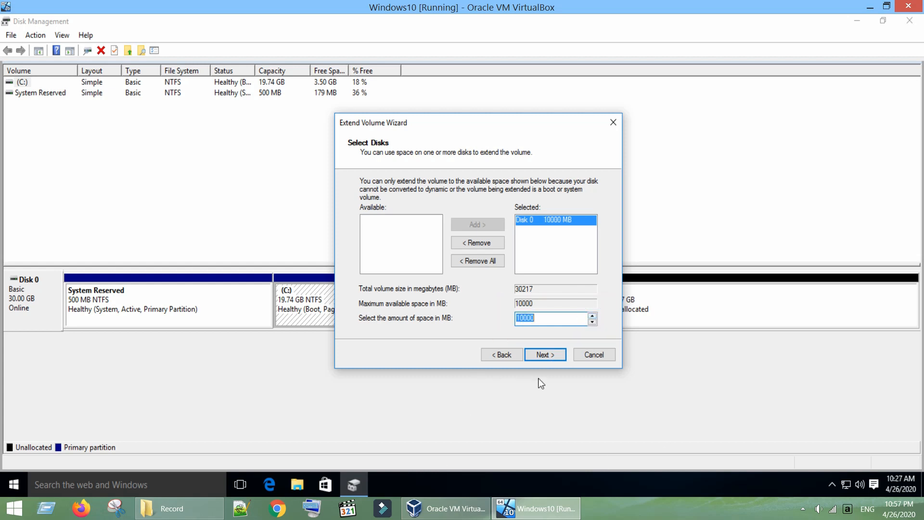
left_click(543, 354)
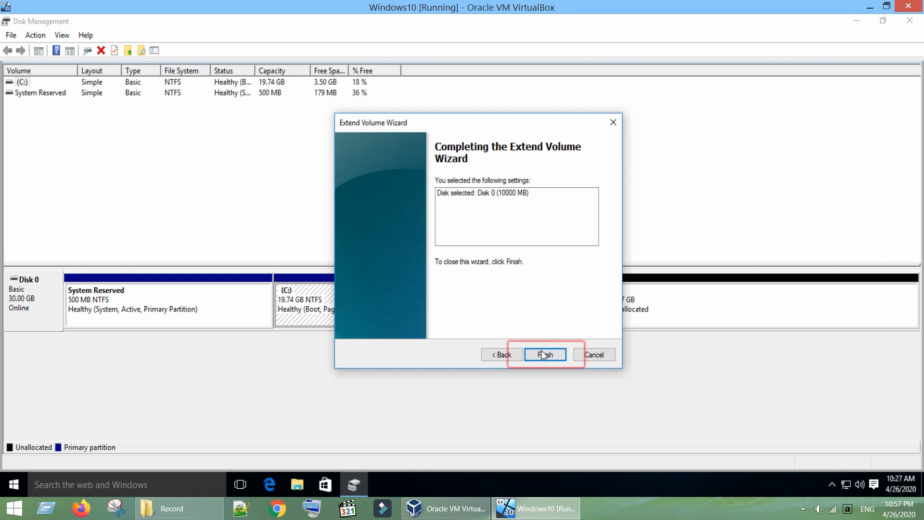
left_click(544, 354)
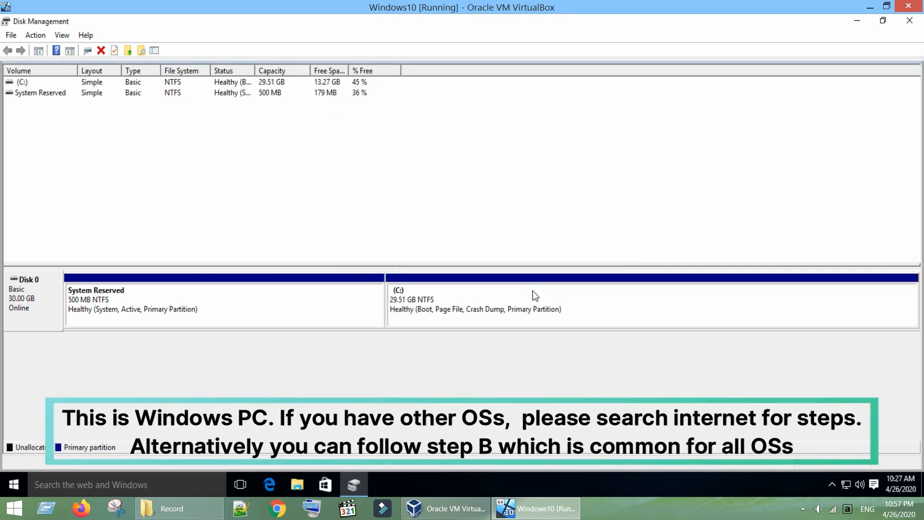
mouse_move(425, 308)
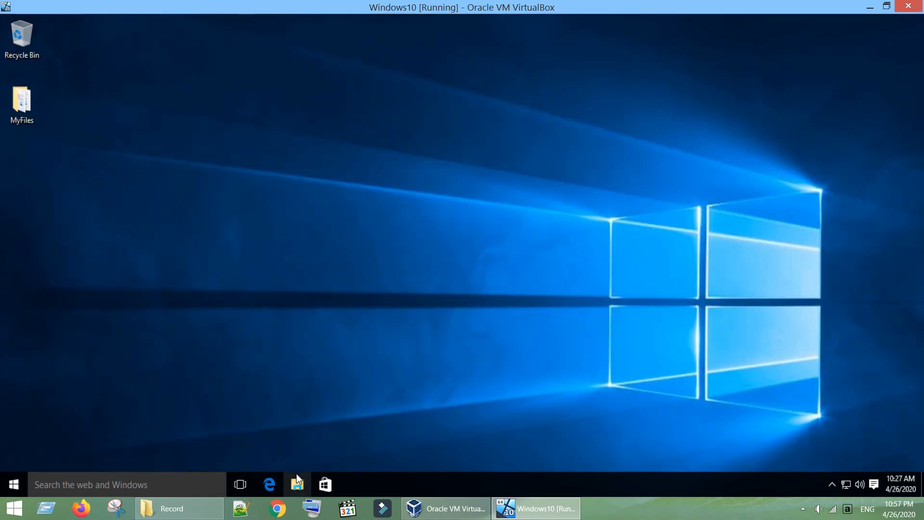
Show This PC in File Explorer, where Local Disk (C:) reports 13.2 GB free of 29.5 GB
left_click(296, 484)
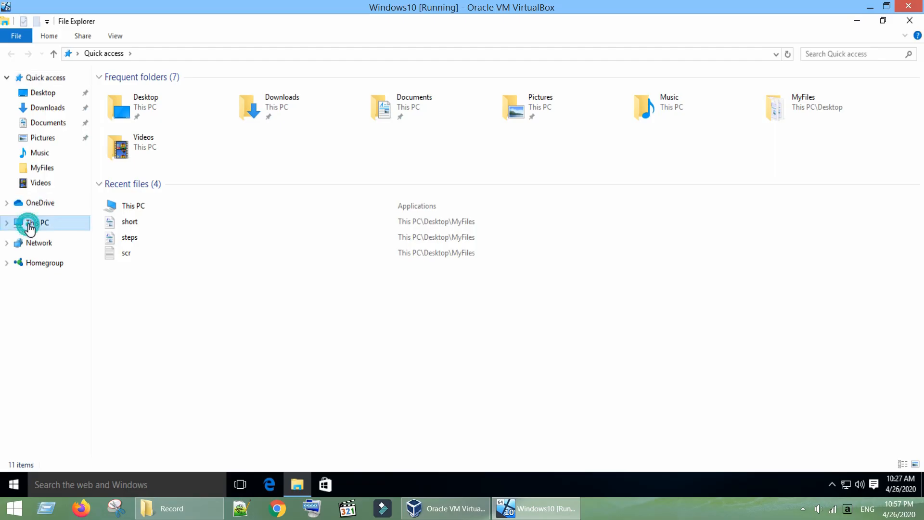
left_click(38, 222)
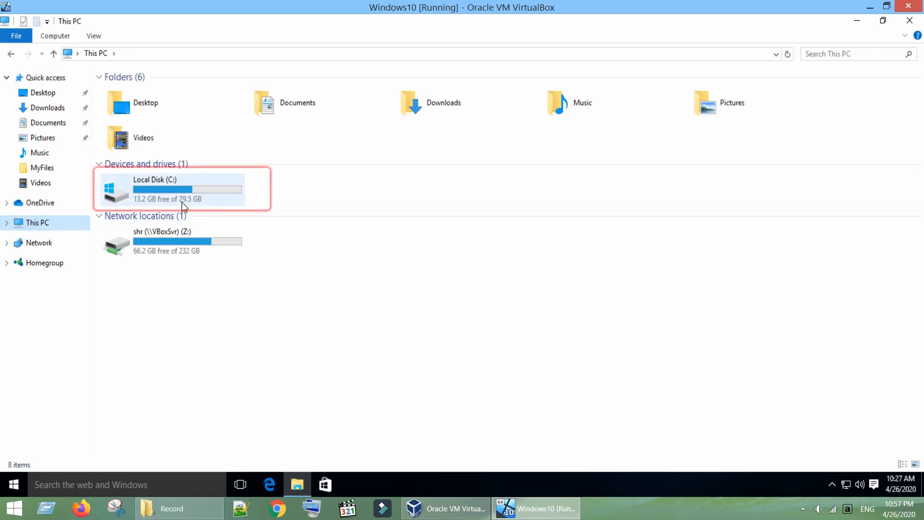
mouse_move(191, 203)
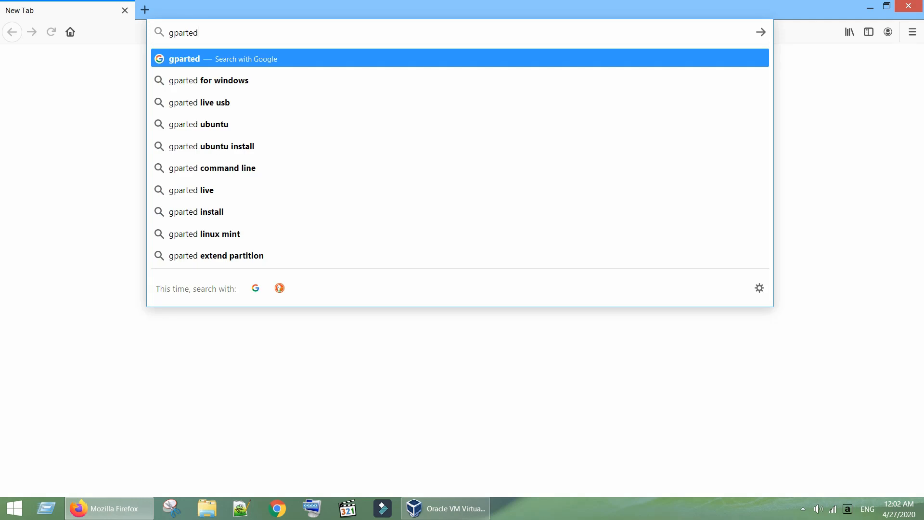
Search for gparted, reach the downloads page and download gparted-live-1.1.0-1-i686.iso
key("Return")
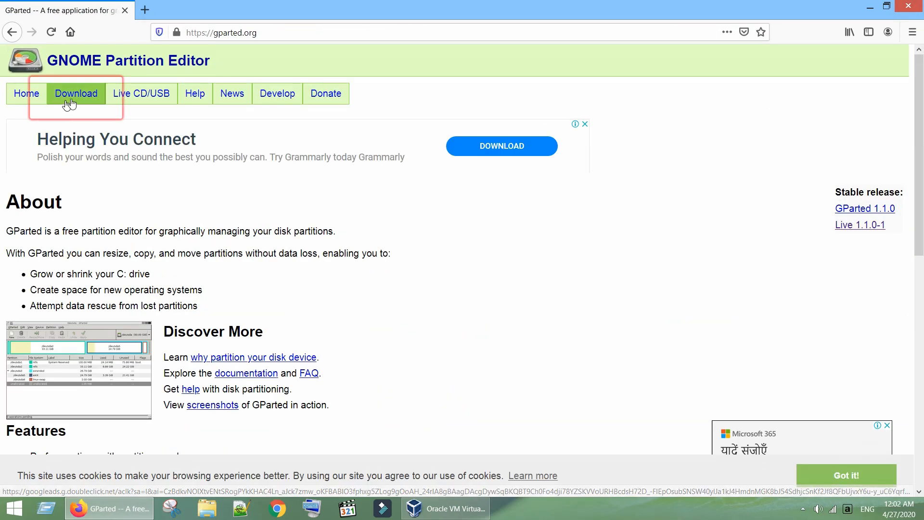
left_click(75, 94)
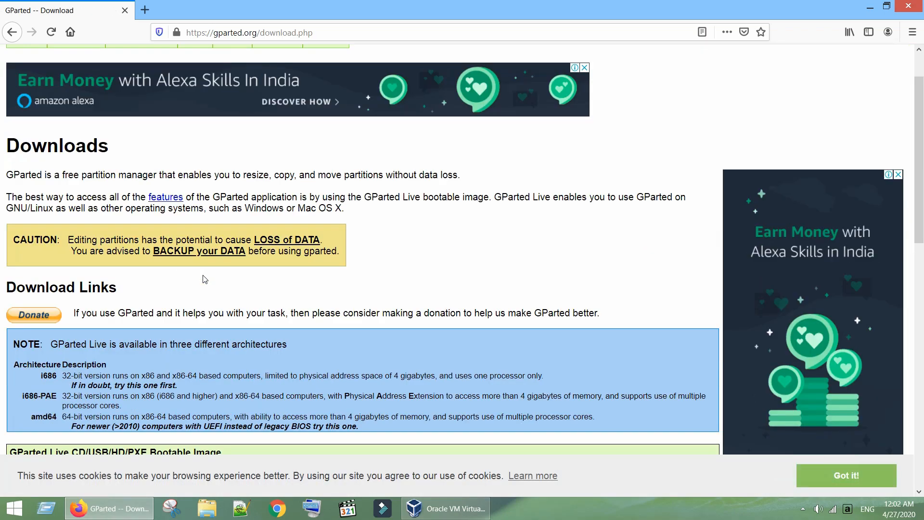
scroll("down", 3)
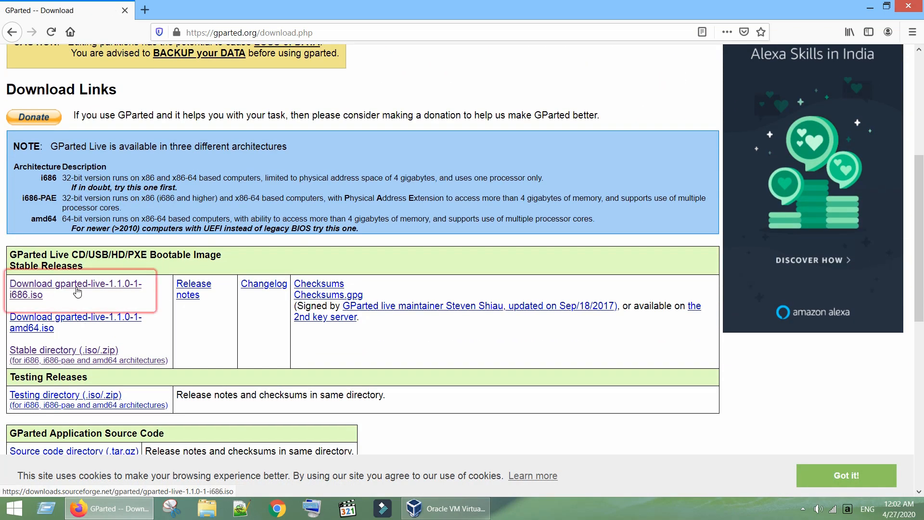
left_click(75, 289)
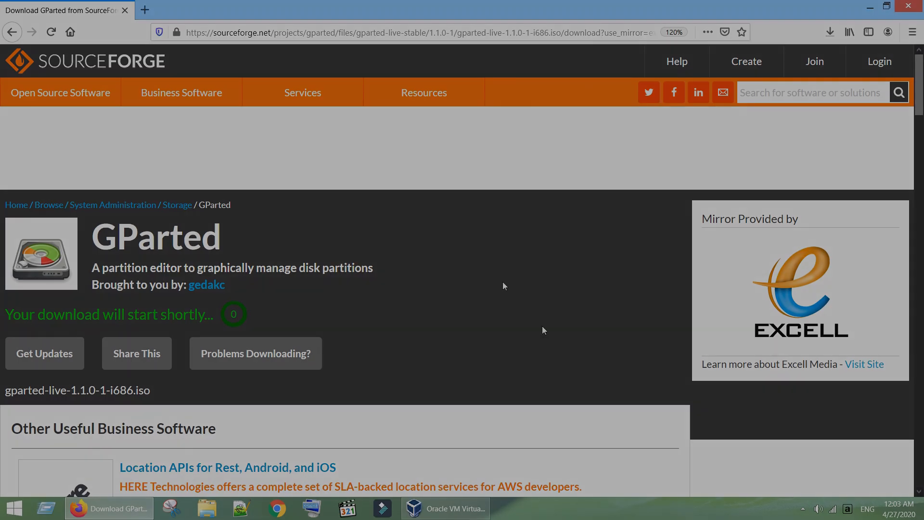
left_click(500, 508)
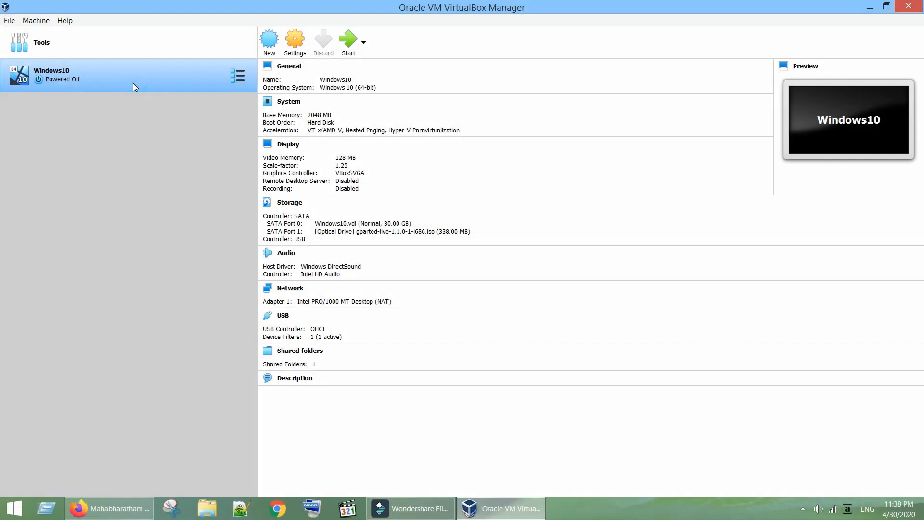
mouse_move(294, 41)
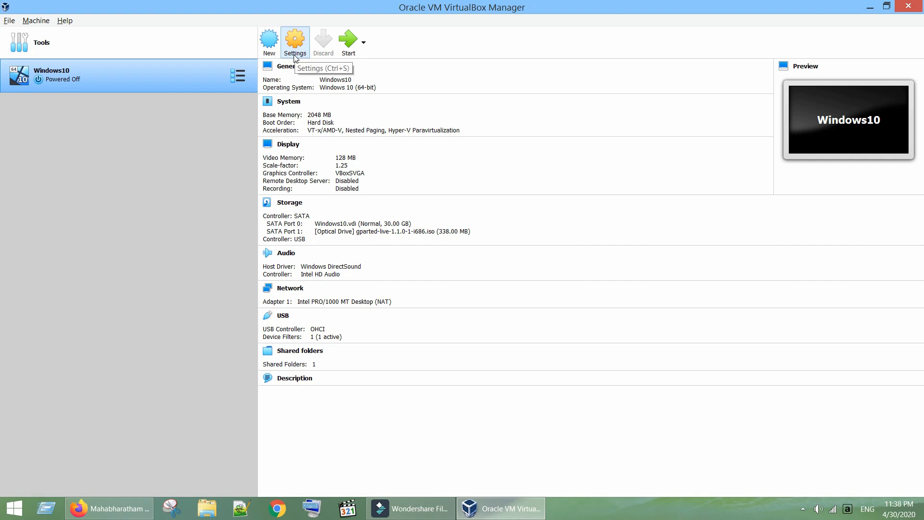
In the VM's Storage settings, choose the gparted-live ISO as the optical drive's disk file
left_click(295, 41)
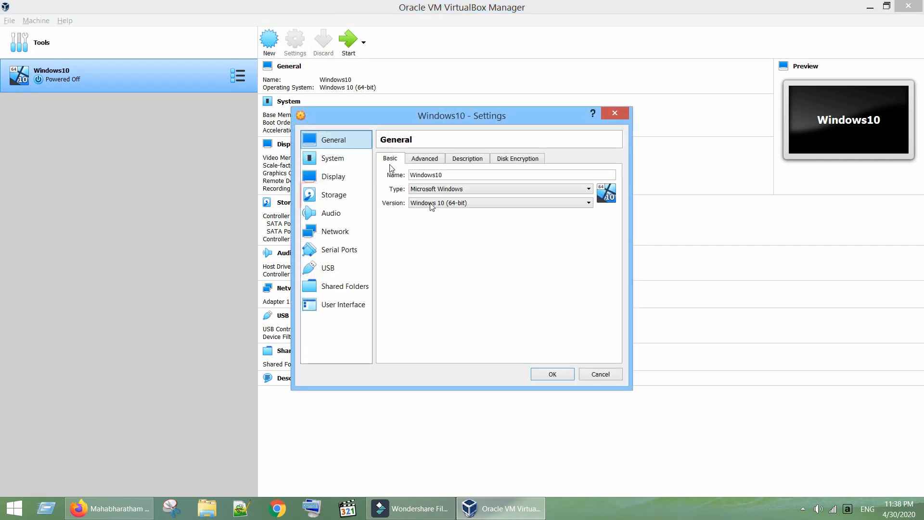
left_click(334, 196)
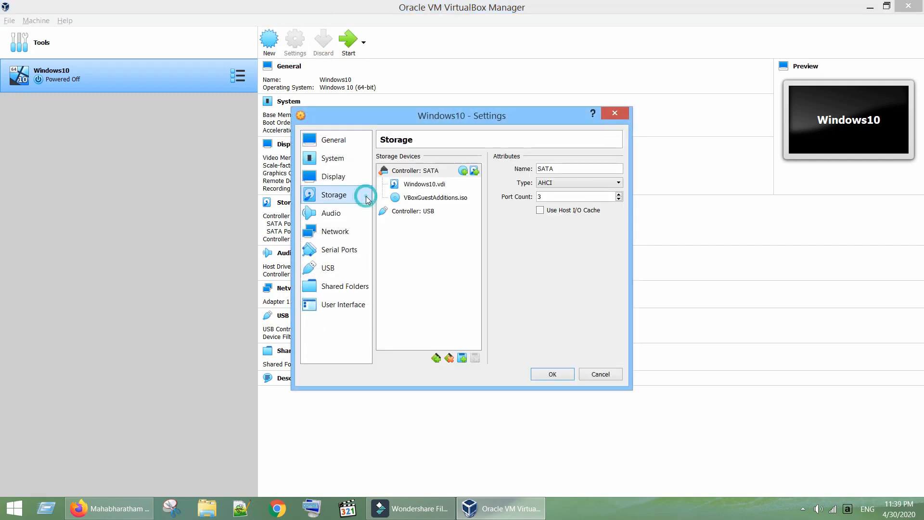
left_click(432, 197)
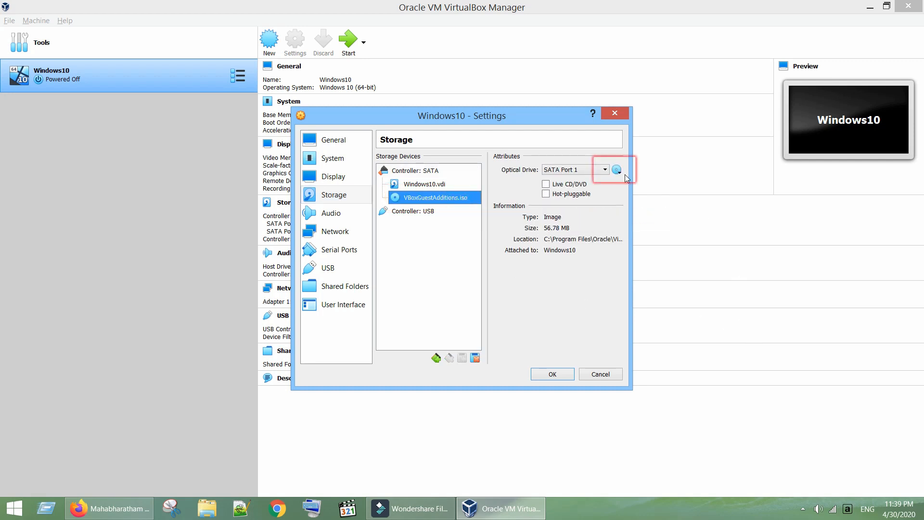
left_click(617, 169)
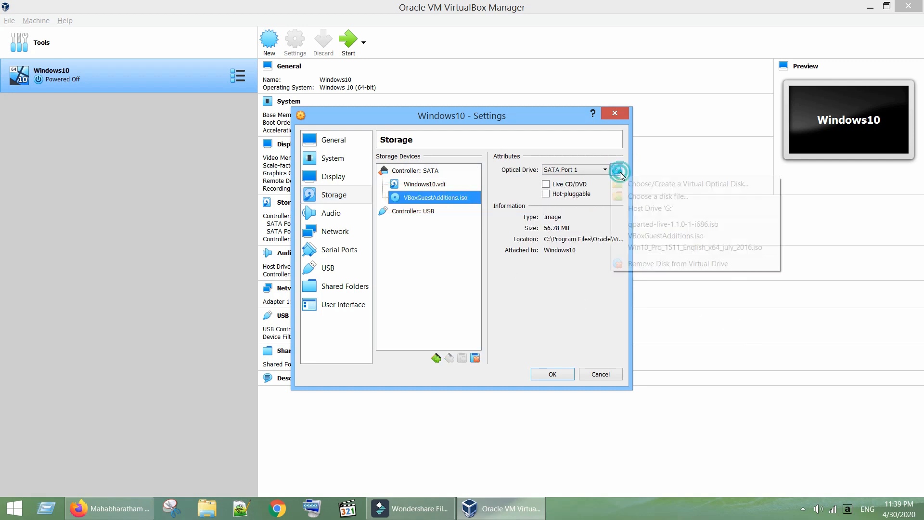
left_click(655, 196)
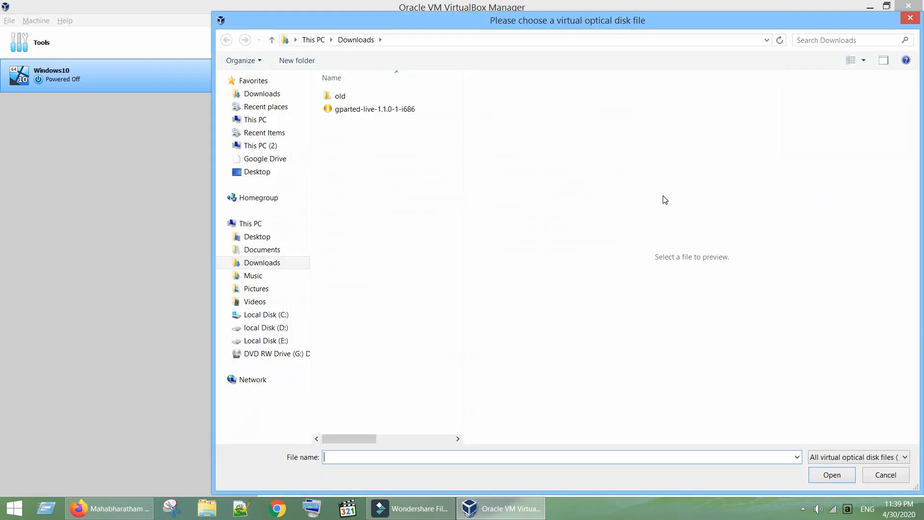
left_click(374, 109)
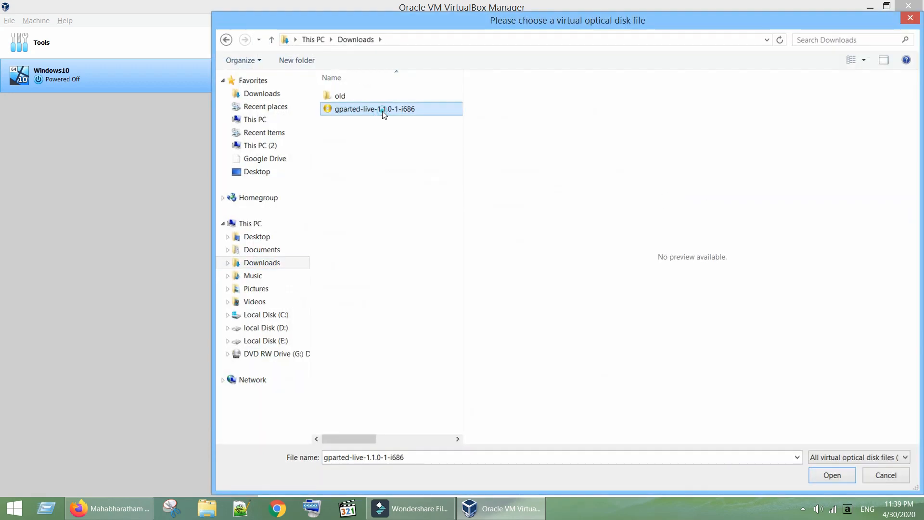
left_click(830, 475)
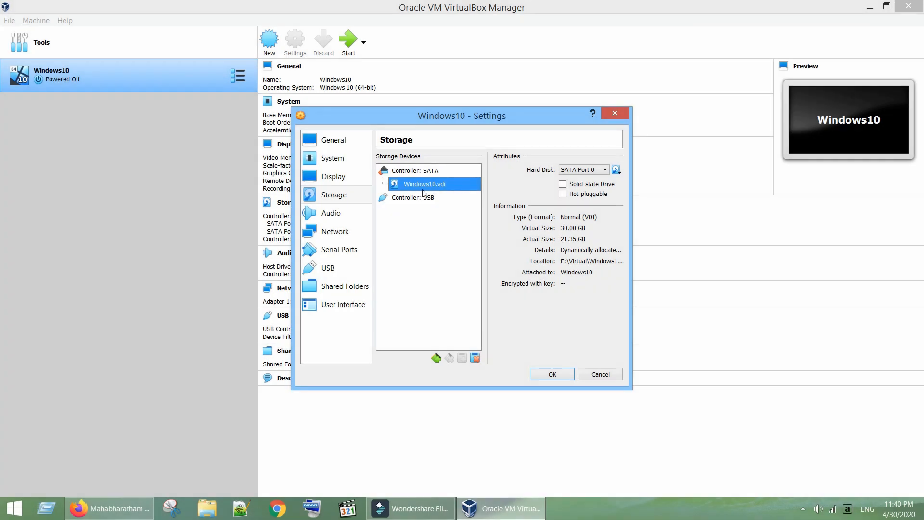
mouse_move(461, 194)
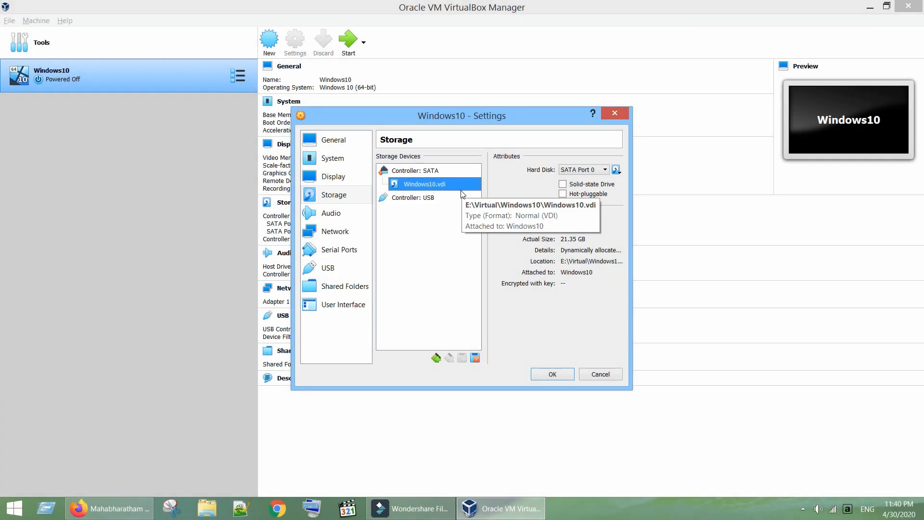
Add an optical drive on the SATA controller with gparted-live-1.1.0-1-i686.iso attached
left_click(414, 170)
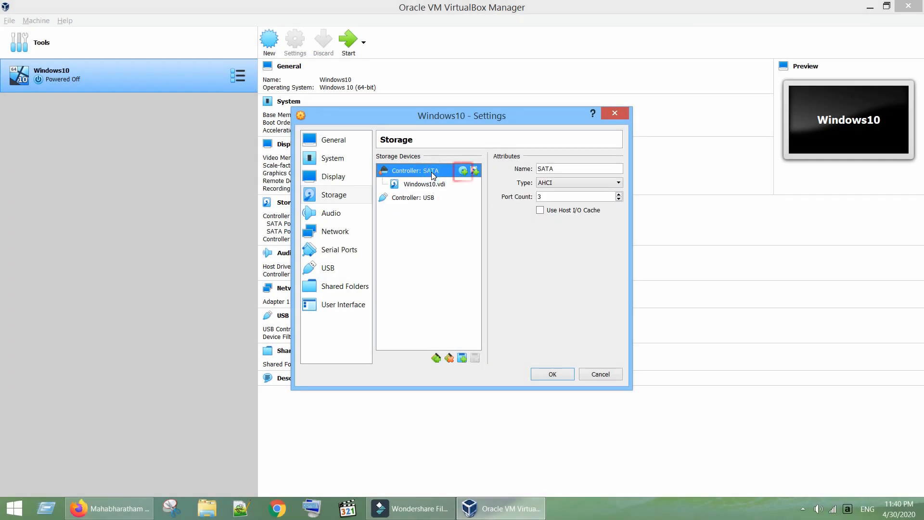
mouse_move(464, 172)
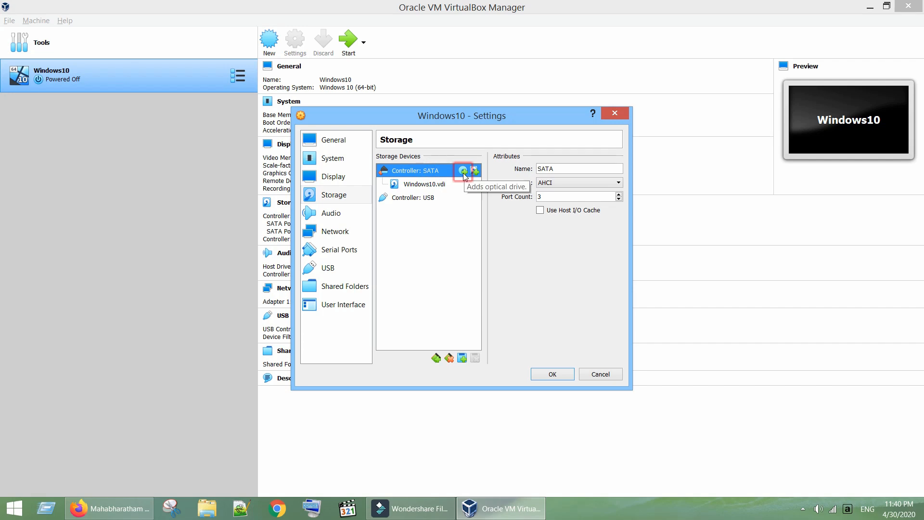
left_click(464, 171)
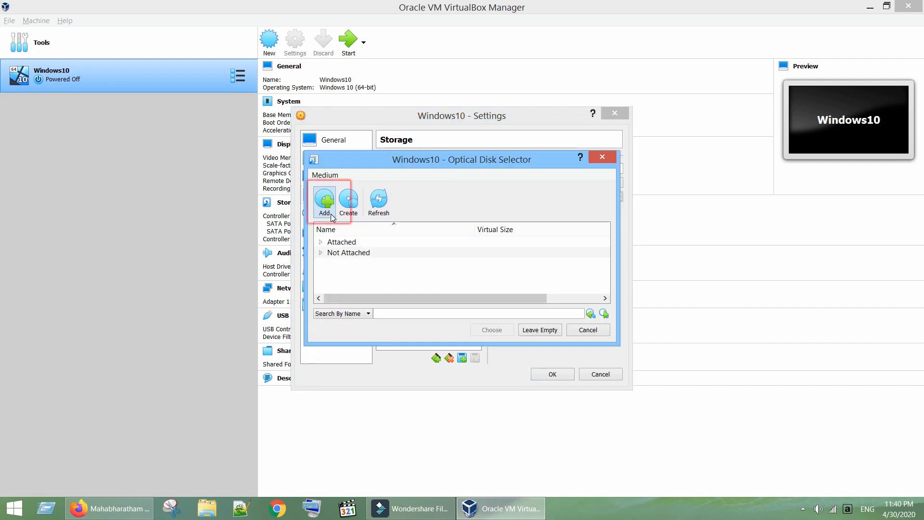
left_click(323, 200)
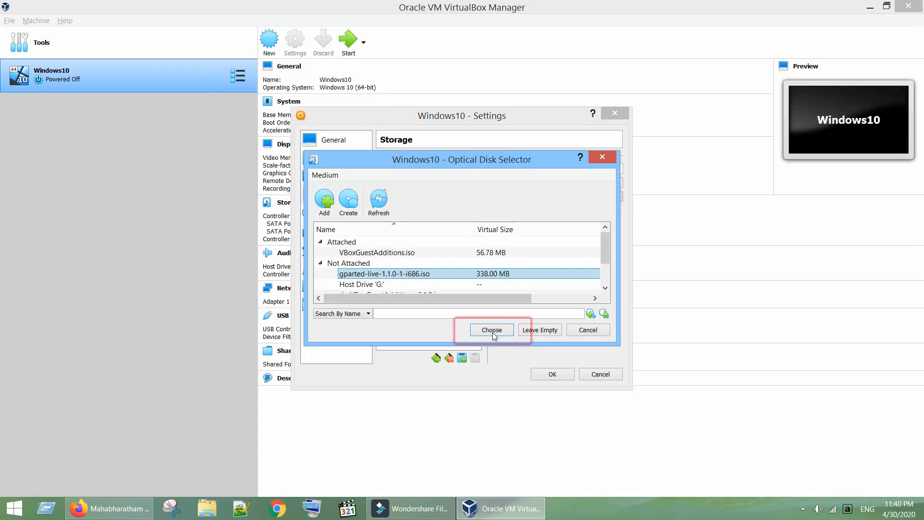
left_click(491, 329)
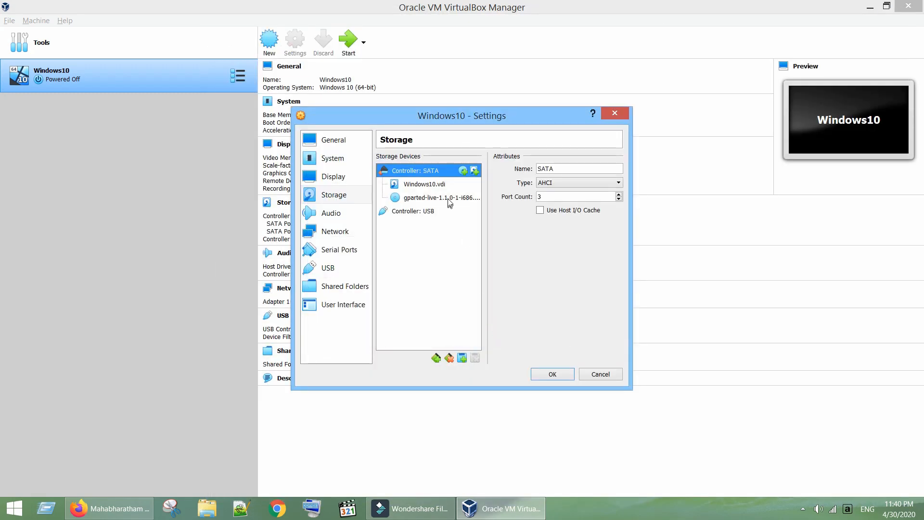
left_click(442, 198)
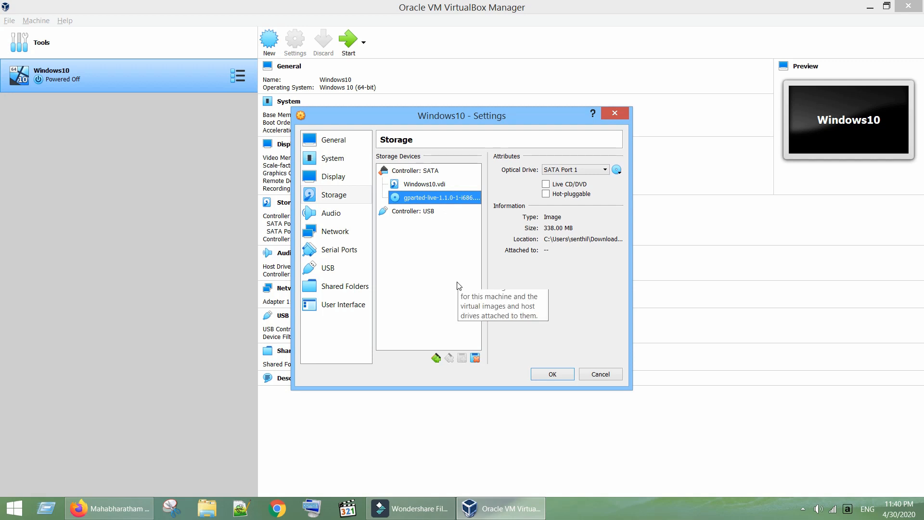
Enable Optical in the boot order, move it to the top, and save the VM settings
left_click(333, 158)
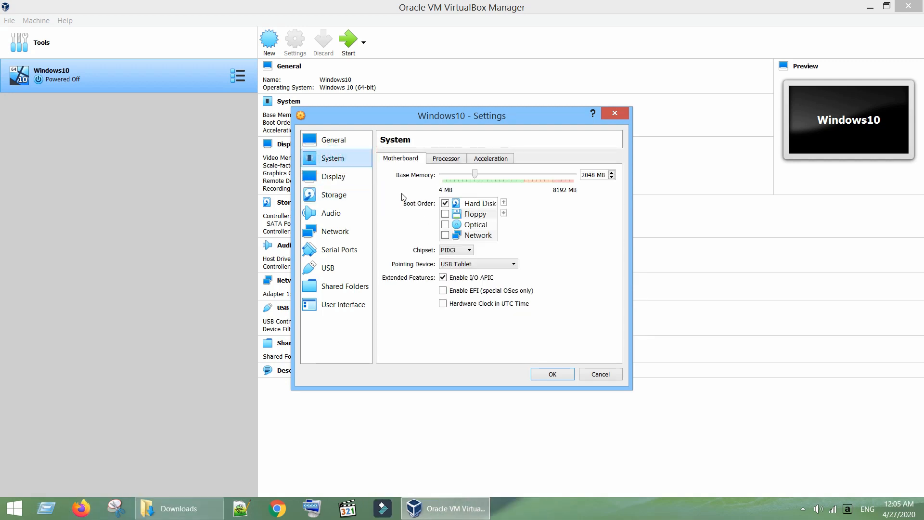
left_click(445, 224)
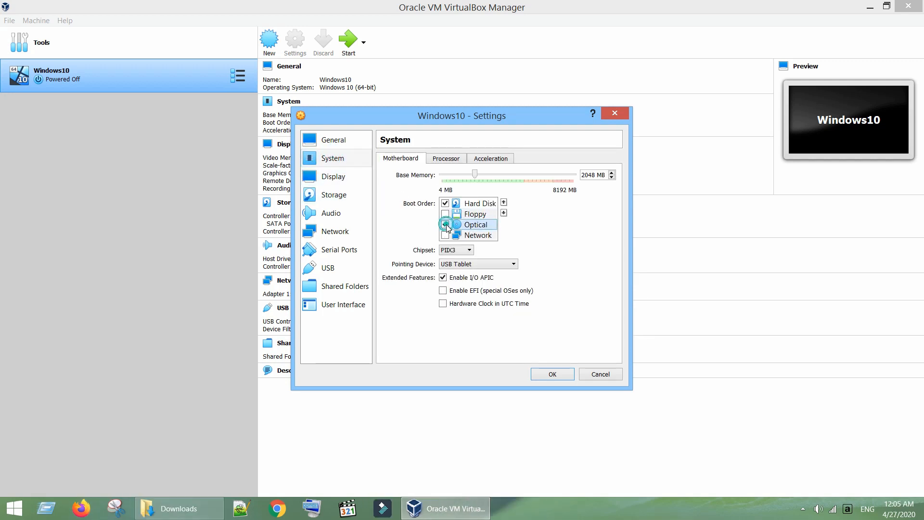
left_click(444, 224)
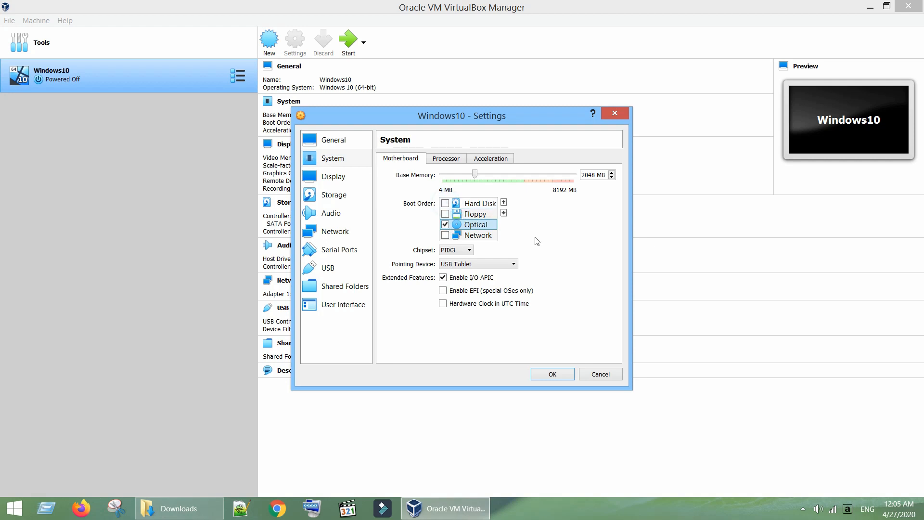
left_click(502, 202)
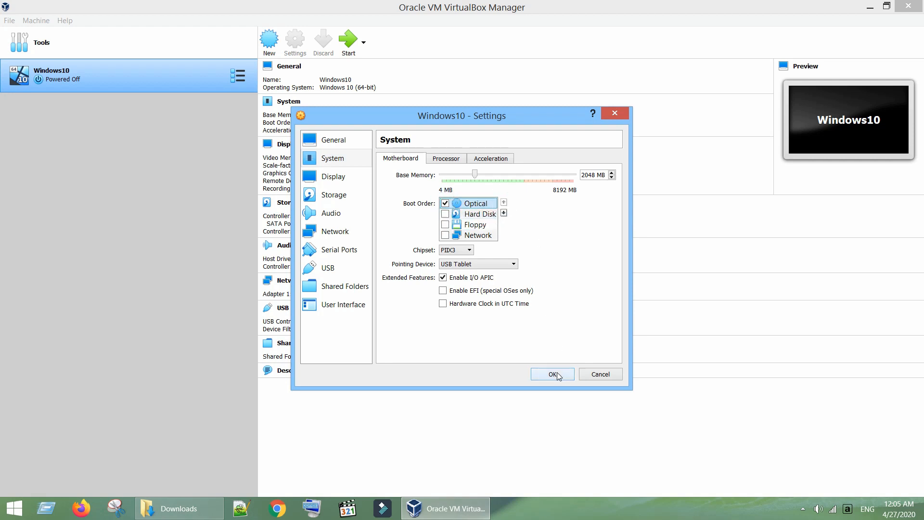
left_click(552, 374)
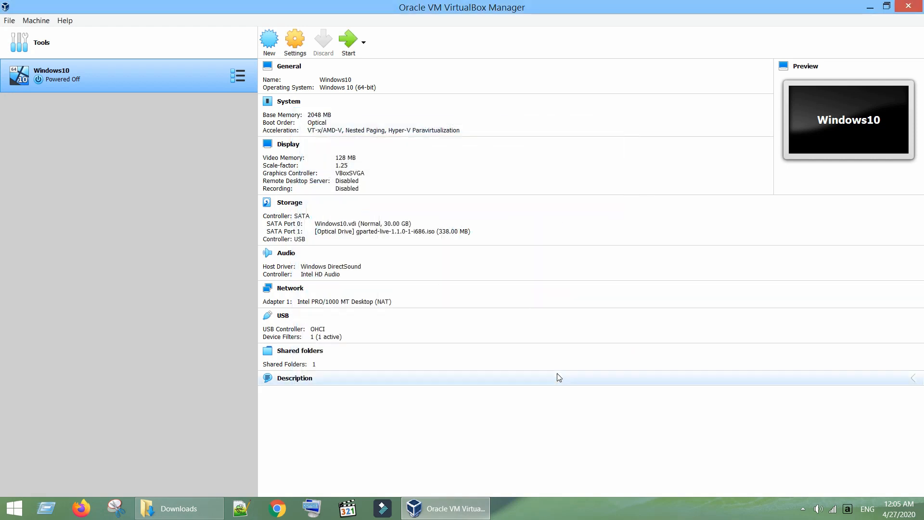
mouse_move(90, 79)
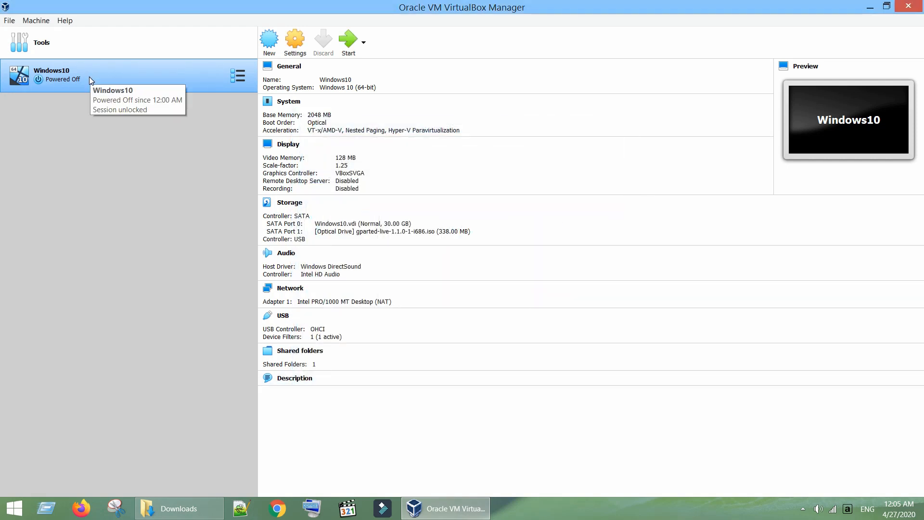
Start the Windows10 VM into GParted Live, keeping the keymap untouched, until the /dev/sda partition view appears
left_click(348, 41)
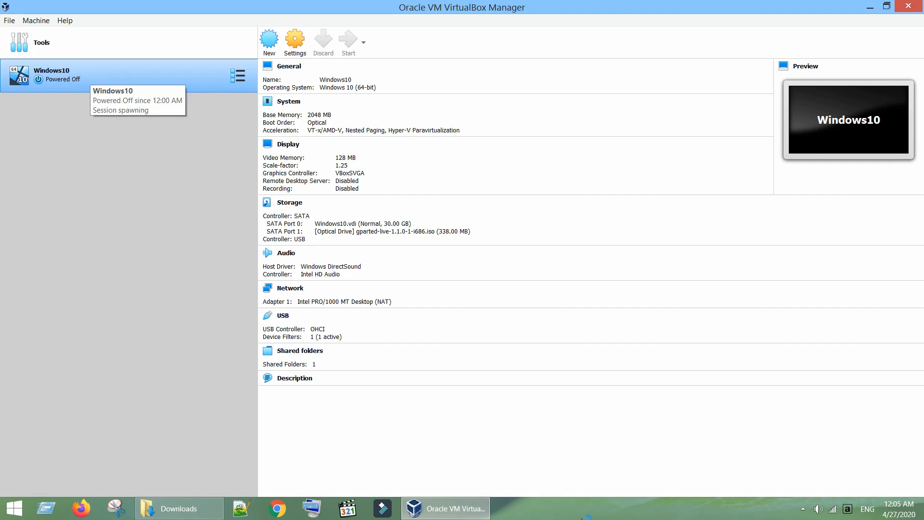
left_click(348, 39)
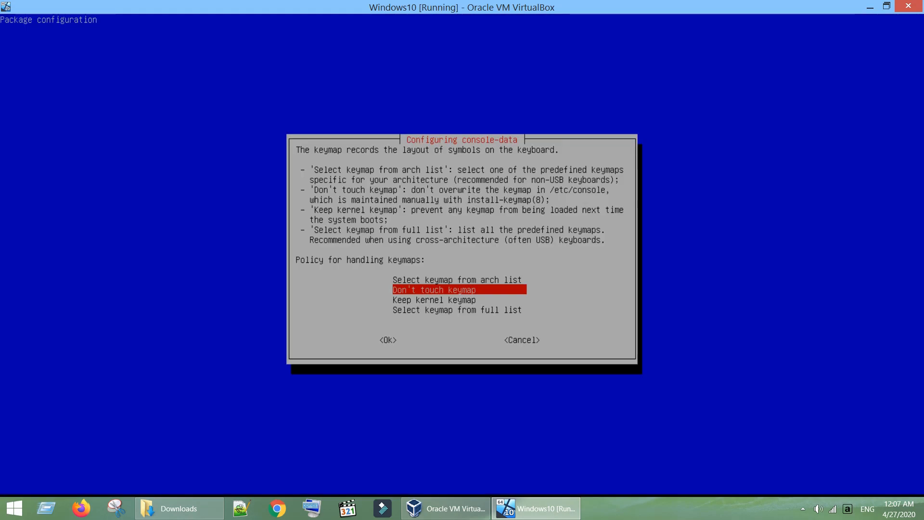
left_click(387, 339)
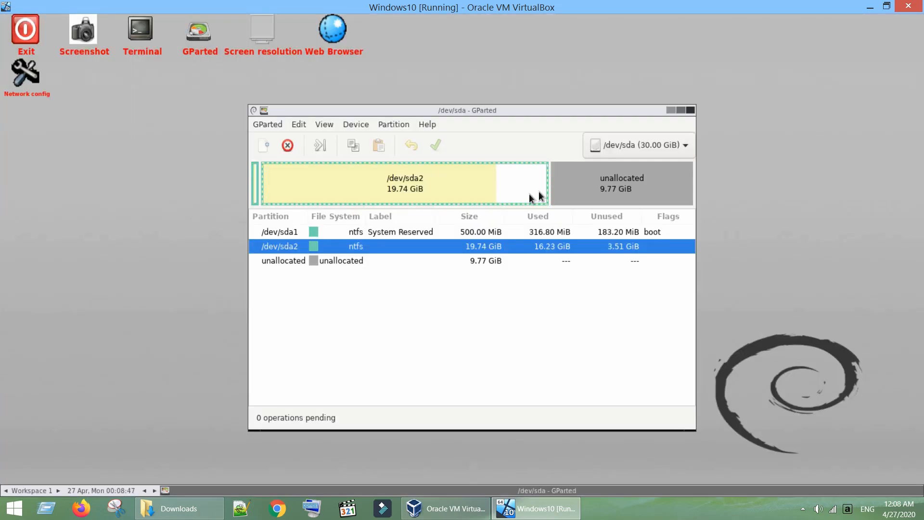
mouse_move(558, 239)
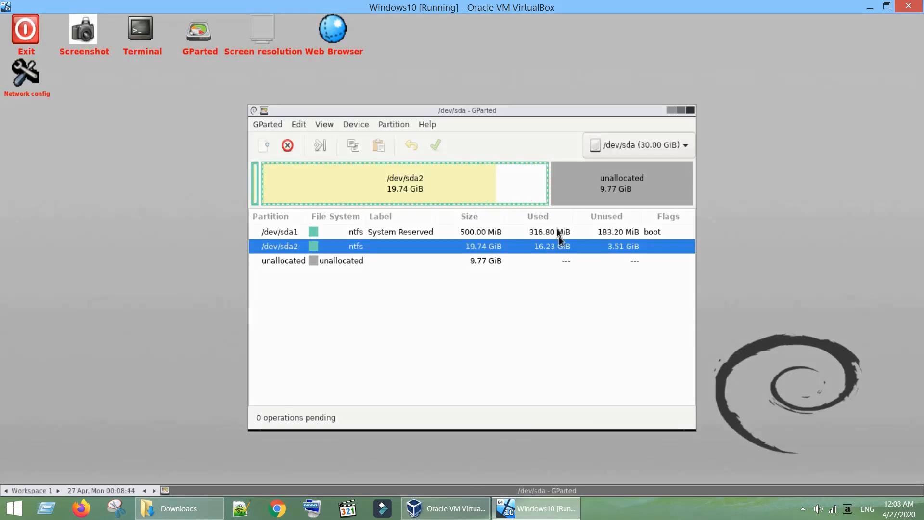
mouse_move(480, 197)
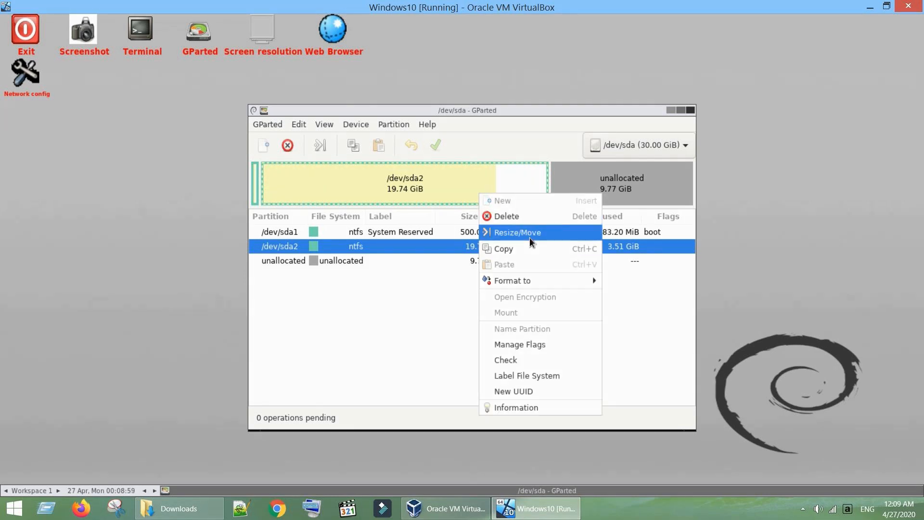
Queue resizing /dev/sda2 to the maximum 30219 MiB via Resize/Move
left_click(517, 232)
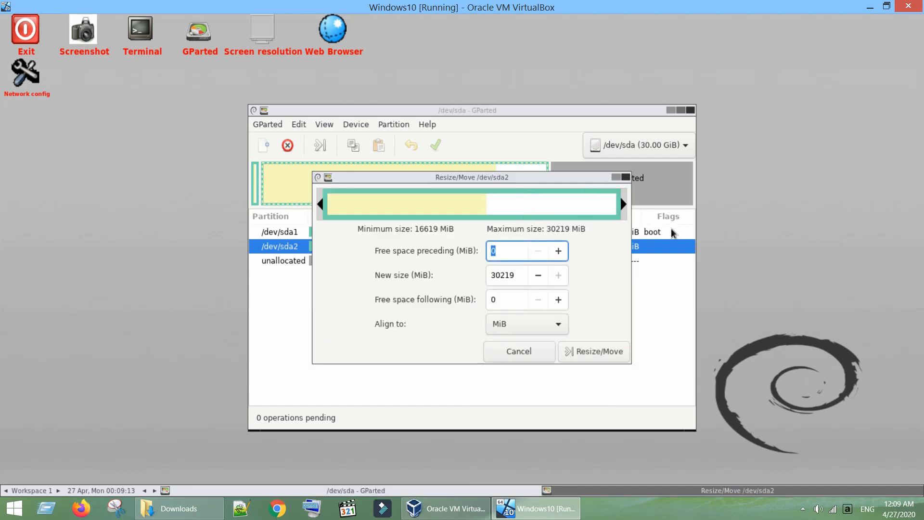
left_click(503, 275)
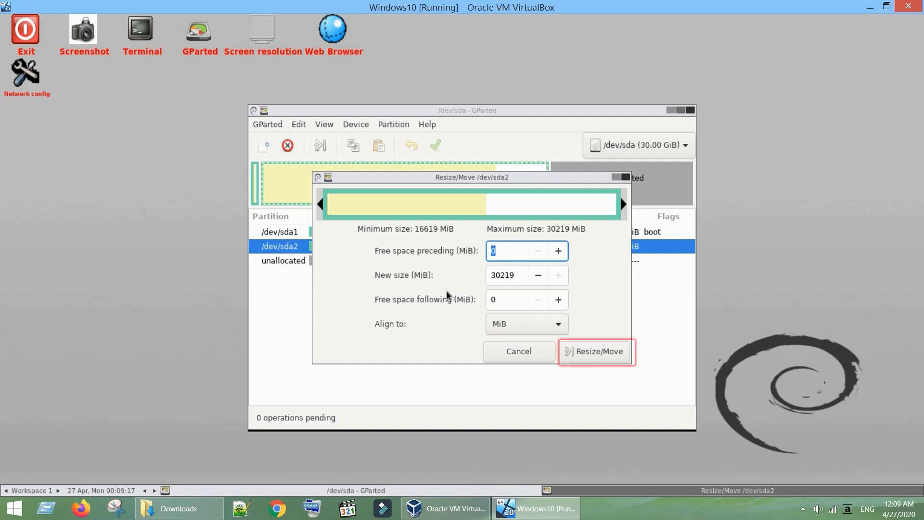
left_click(595, 351)
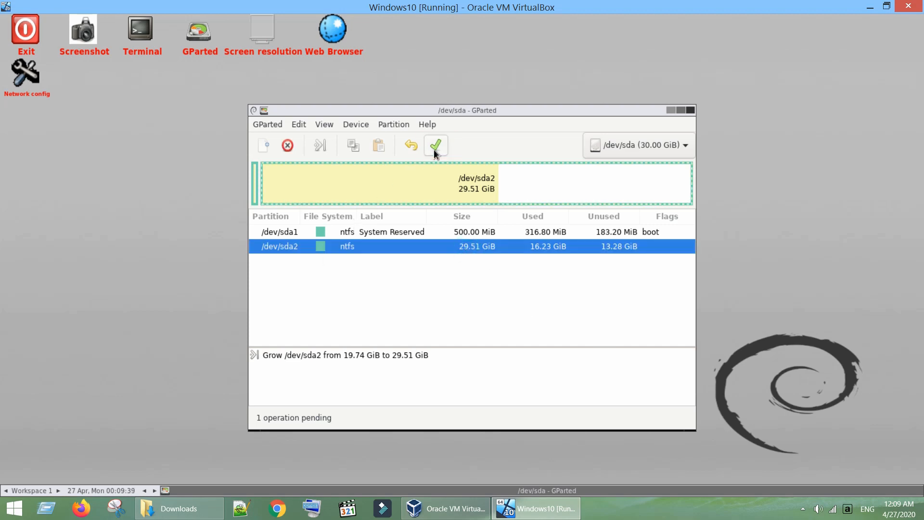
Apply the pending grow of /dev/sda2 to 29.51 GiB and dismiss the report
left_click(435, 145)
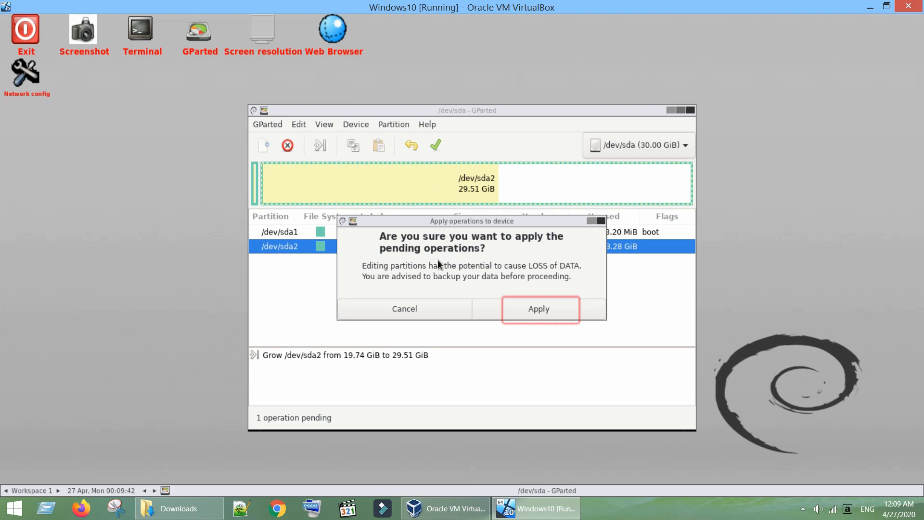
left_click(537, 309)
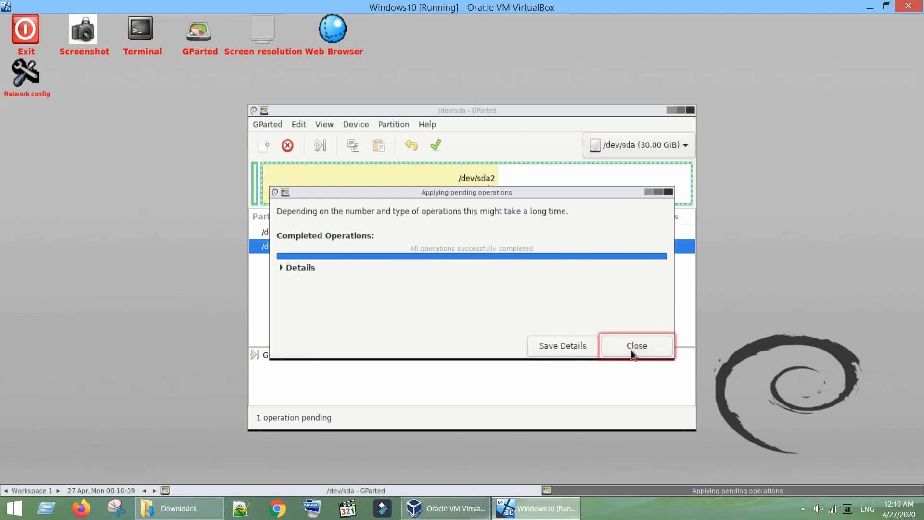
left_click(636, 345)
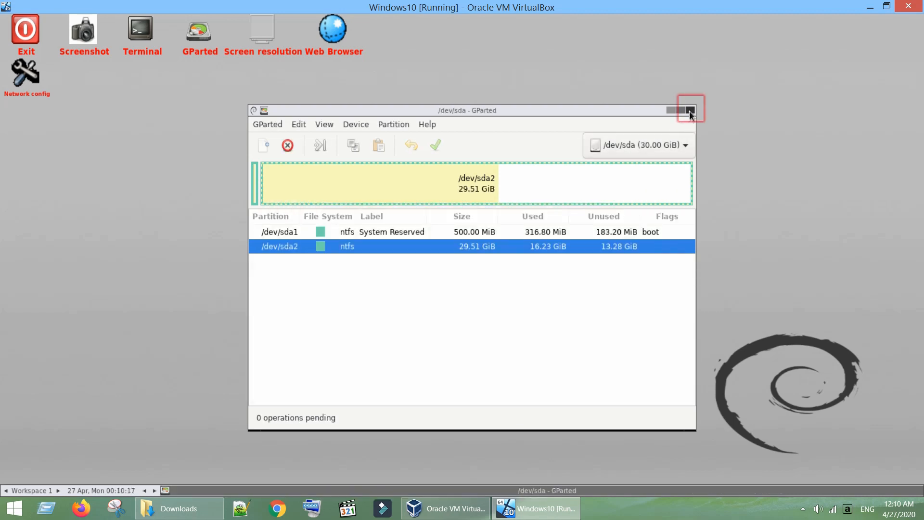
Shut down the GParted Live system so the Windows10 VM powers off
left_click(689, 114)
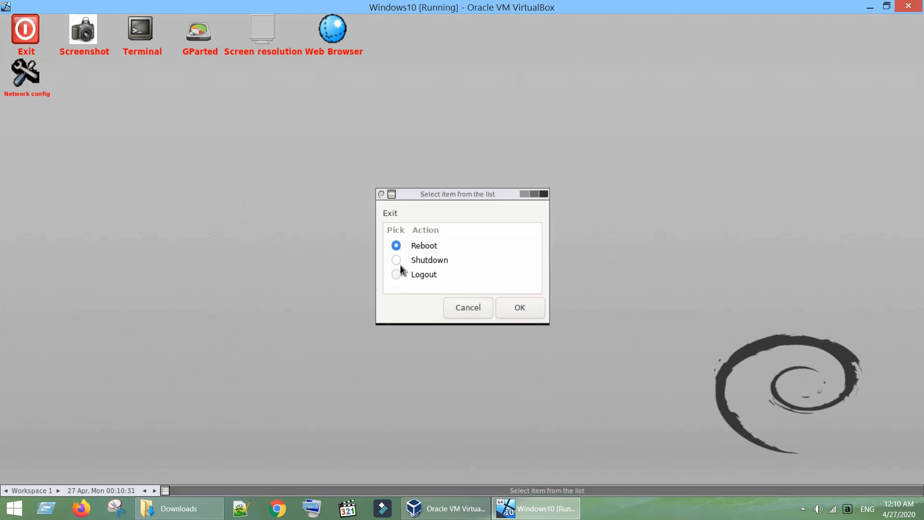
left_click(395, 260)
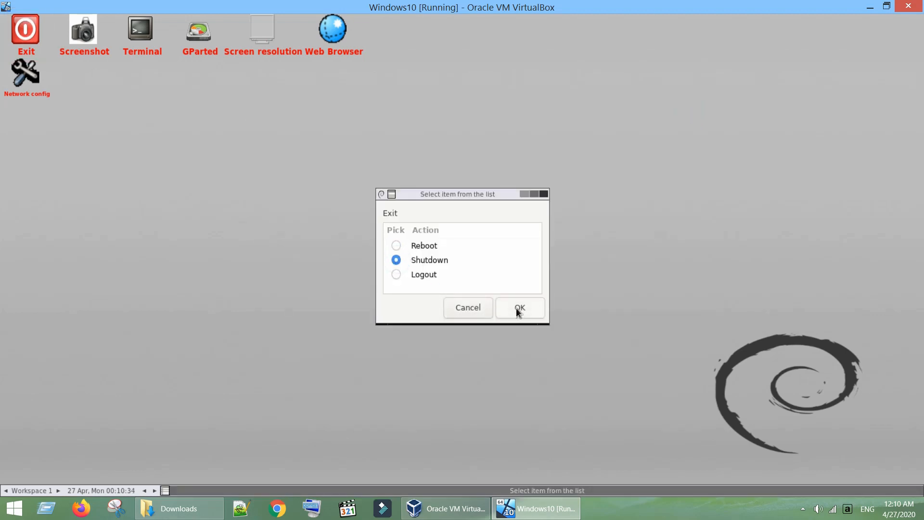
left_click(519, 308)
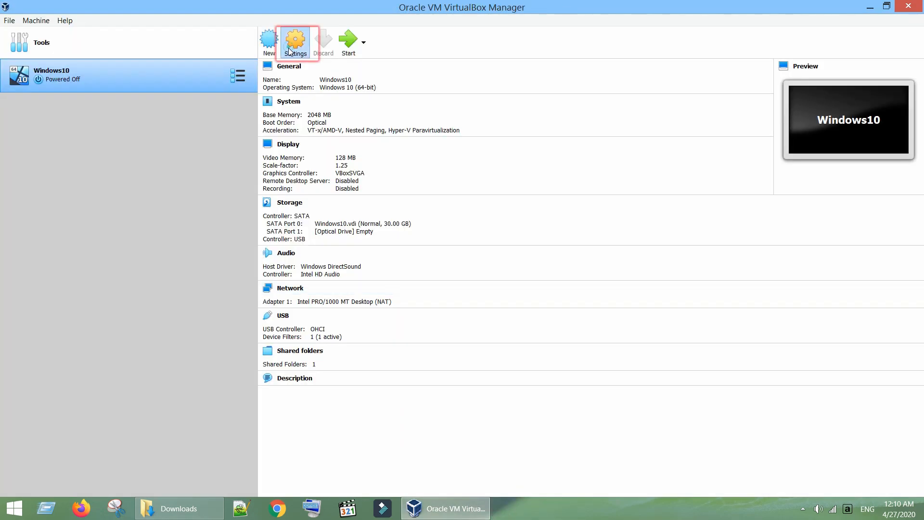
Enable Hard Disk, move it to the top of Windows10's boot order, save, and start the VM
left_click(294, 42)
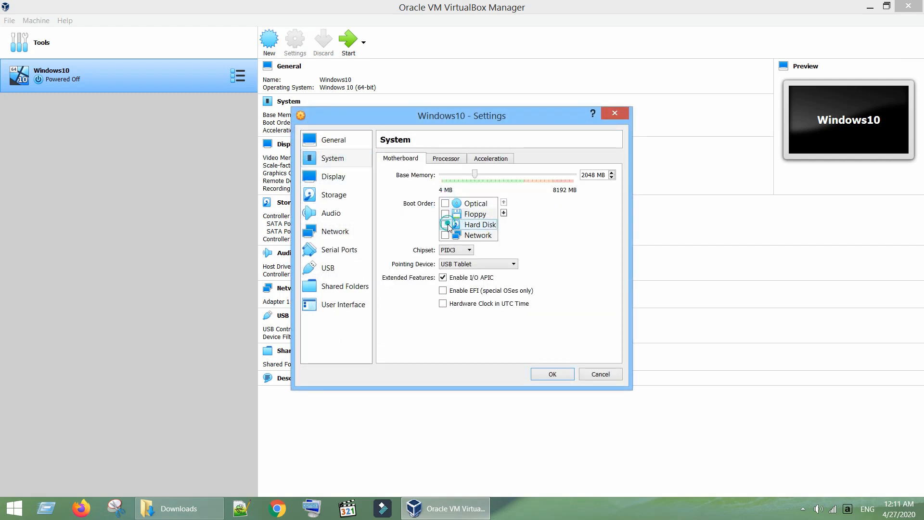
left_click(502, 203)
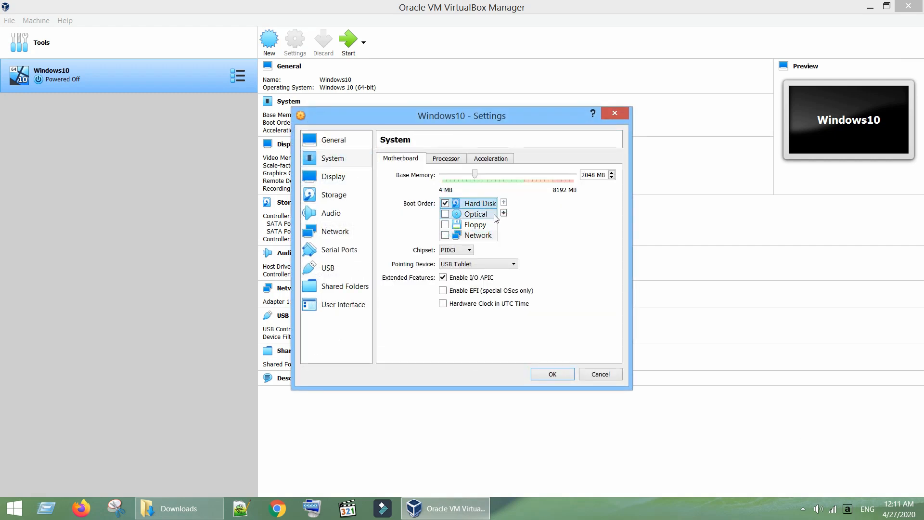
left_click(551, 373)
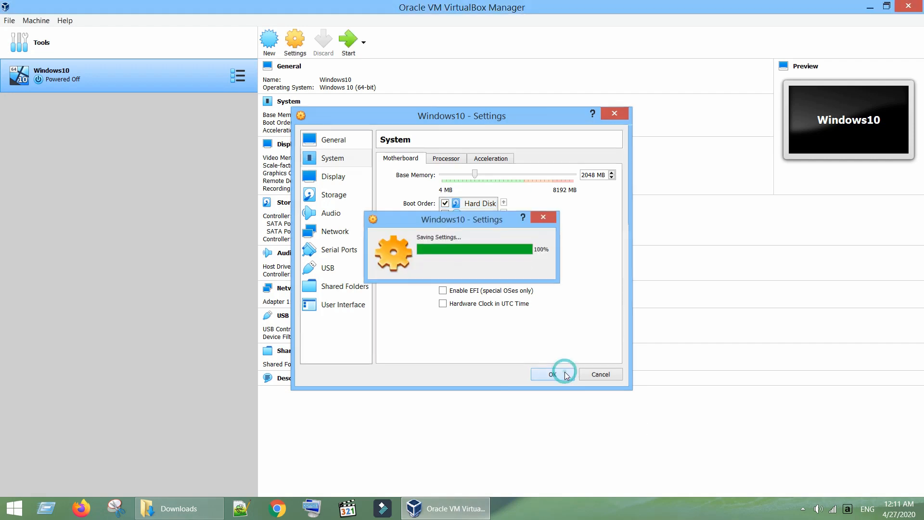
left_click(550, 373)
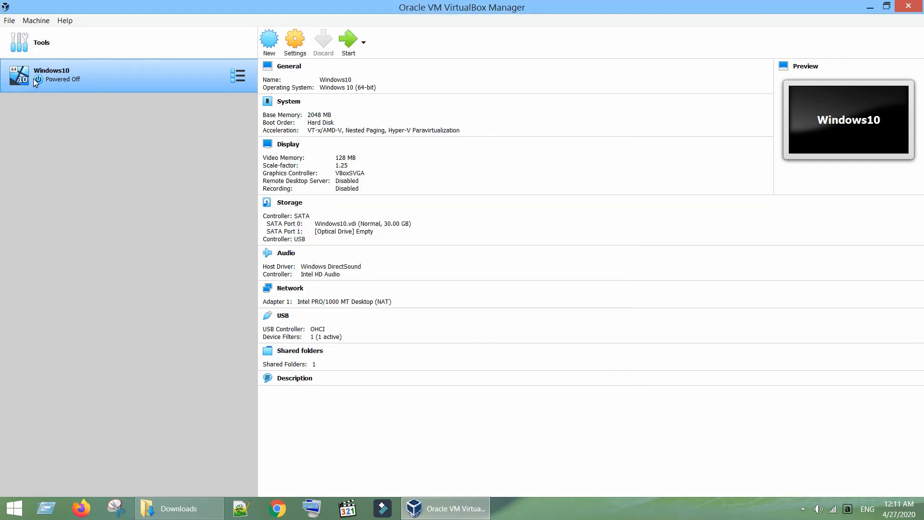
left_click(348, 38)
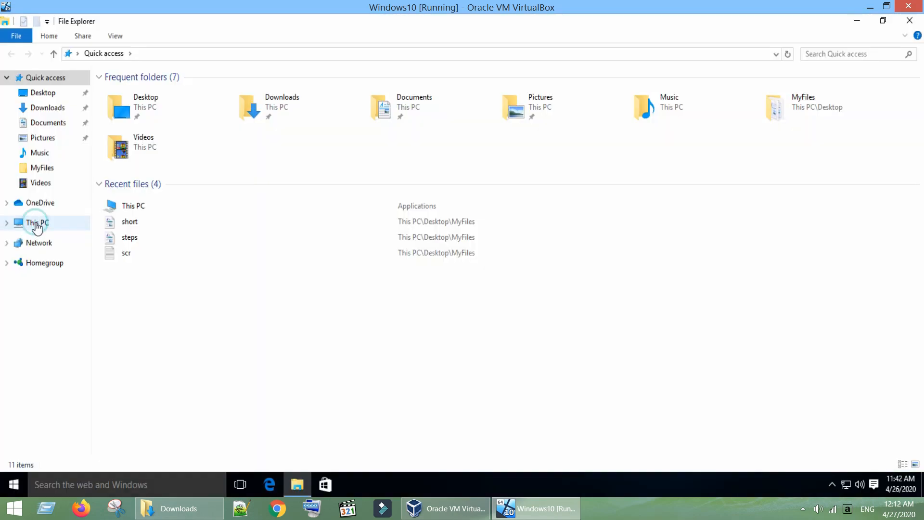
Show This PC to confirm Local Disk C: now reports 29.5 GB
left_click(37, 222)
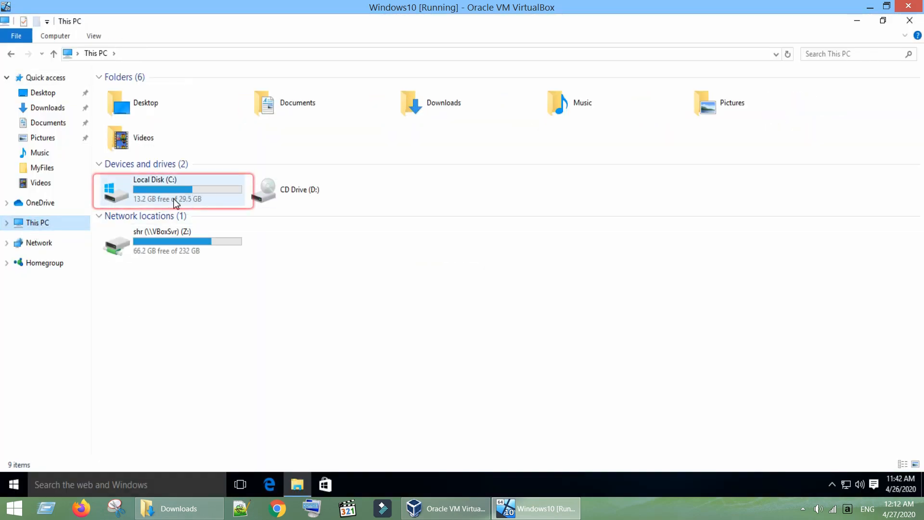
mouse_move(3, 260)
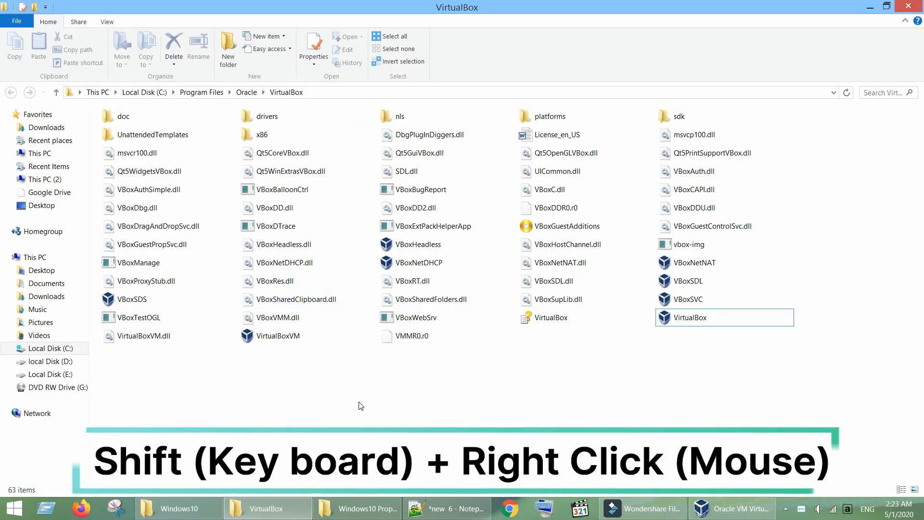
Bring up the extended Shift+right-click menu in C:\Program Files\Oracle\VirtualBox
right_click(360, 405)
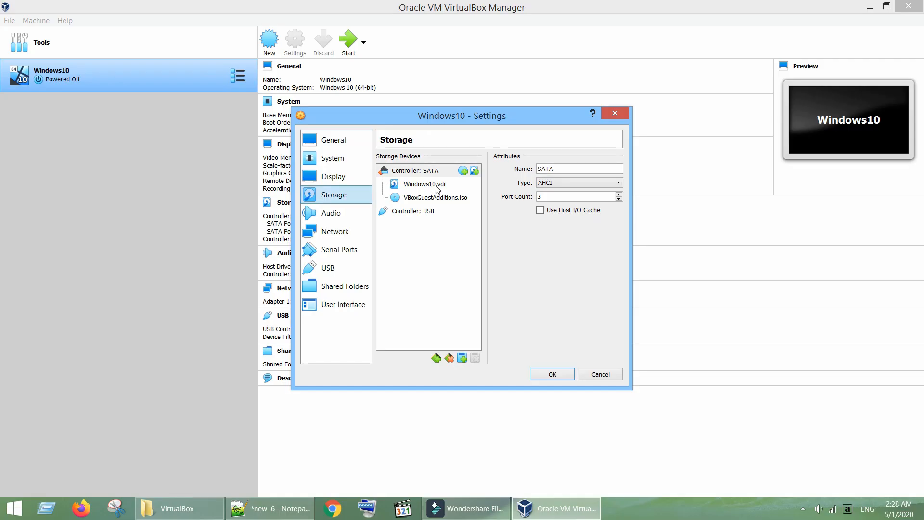
Replace Windows10.vdi on SATA Port 0 with Windows10_copy.vdi and save the storage settings
left_click(422, 183)
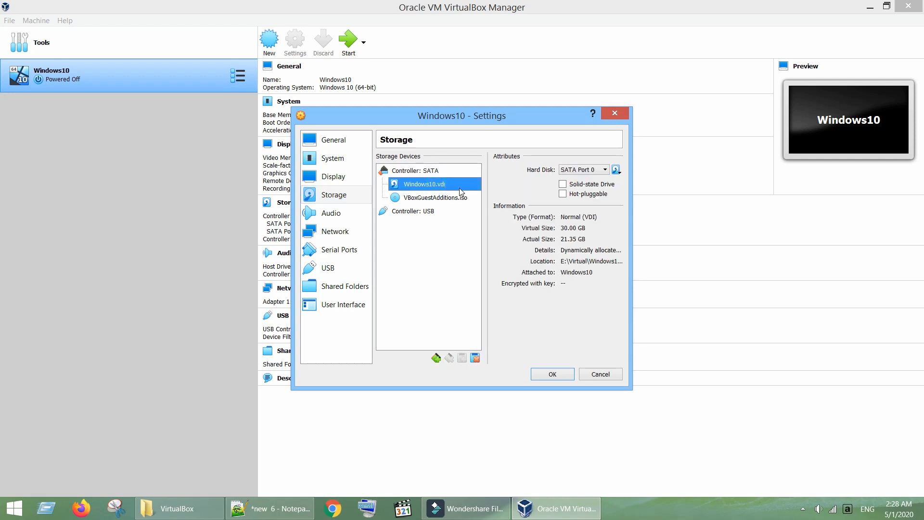
left_click(616, 169)
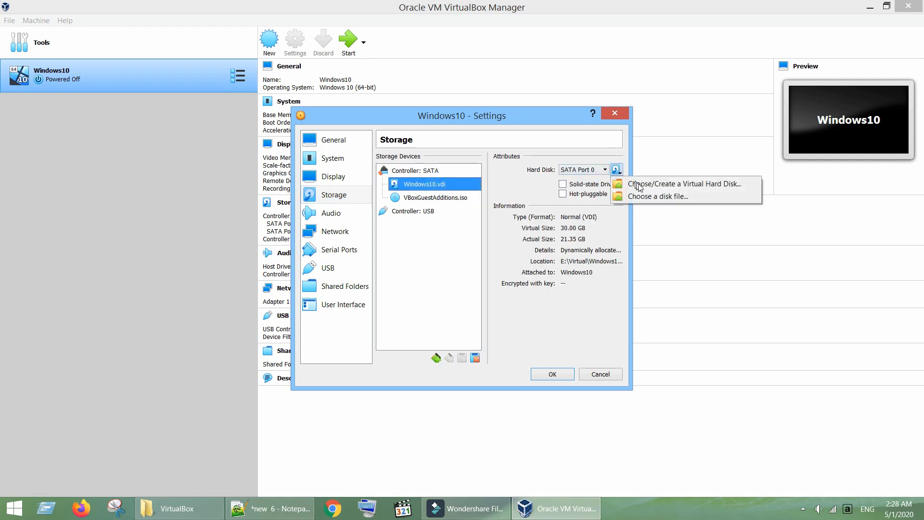
left_click(657, 196)
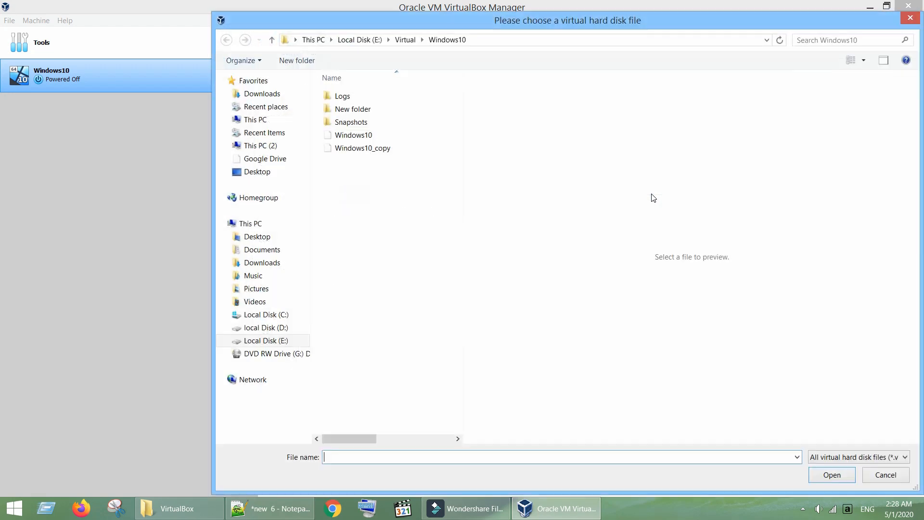
left_click(362, 148)
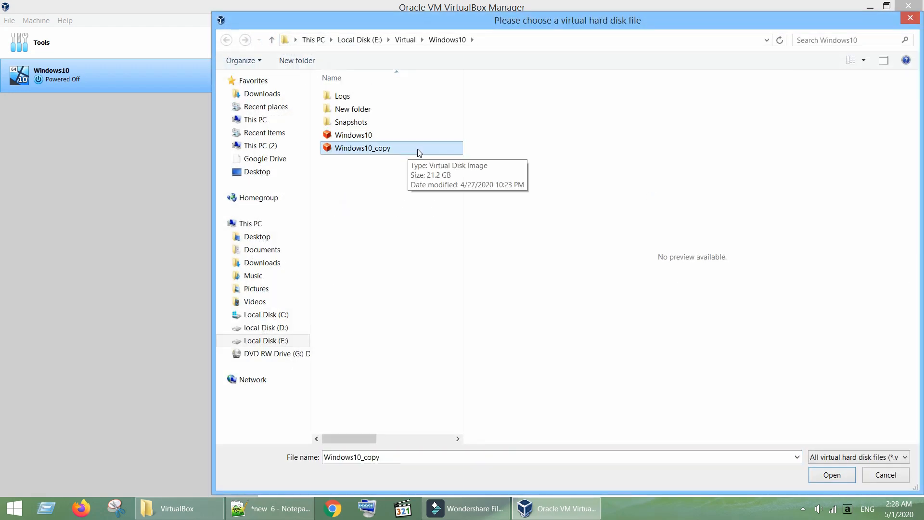
left_click(831, 474)
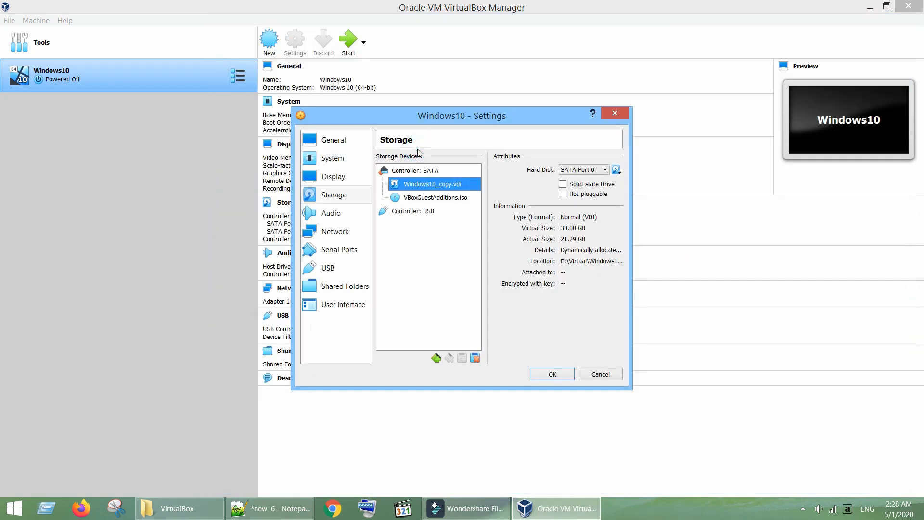
mouse_move(452, 189)
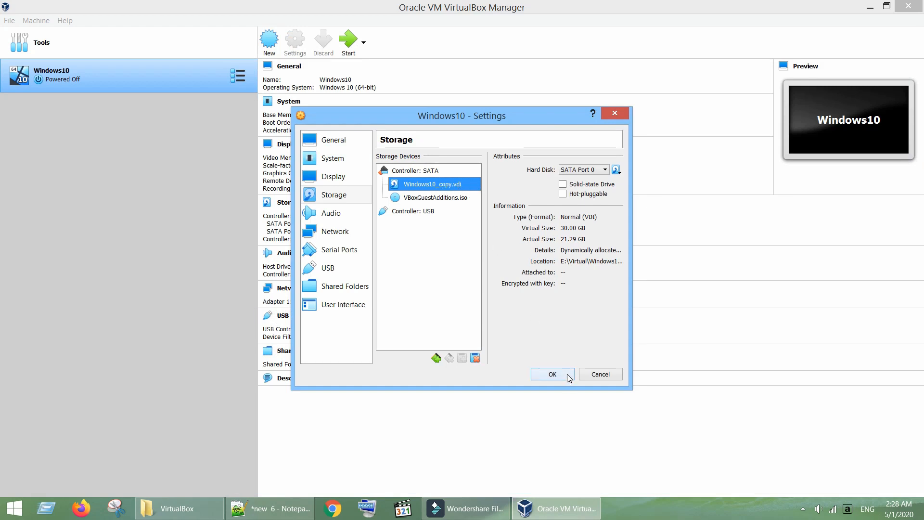
mouse_move(526, 374)
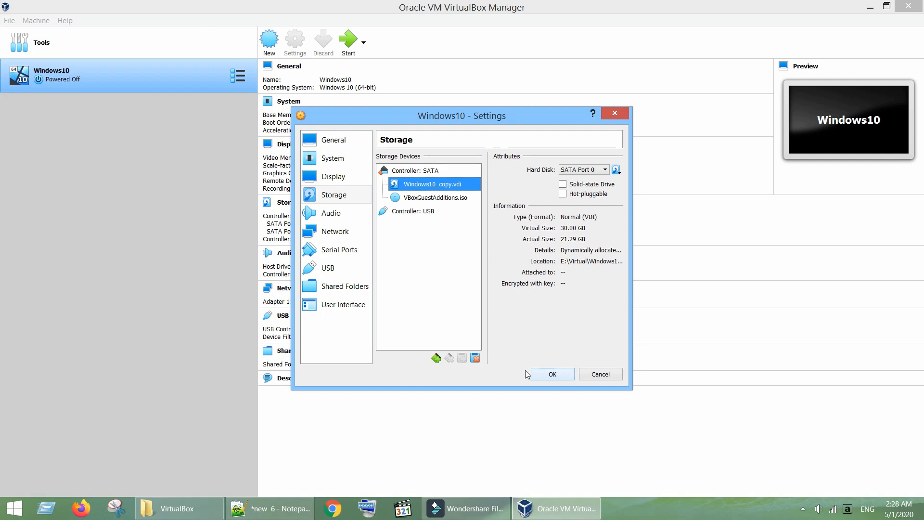
mouse_move(537, 377)
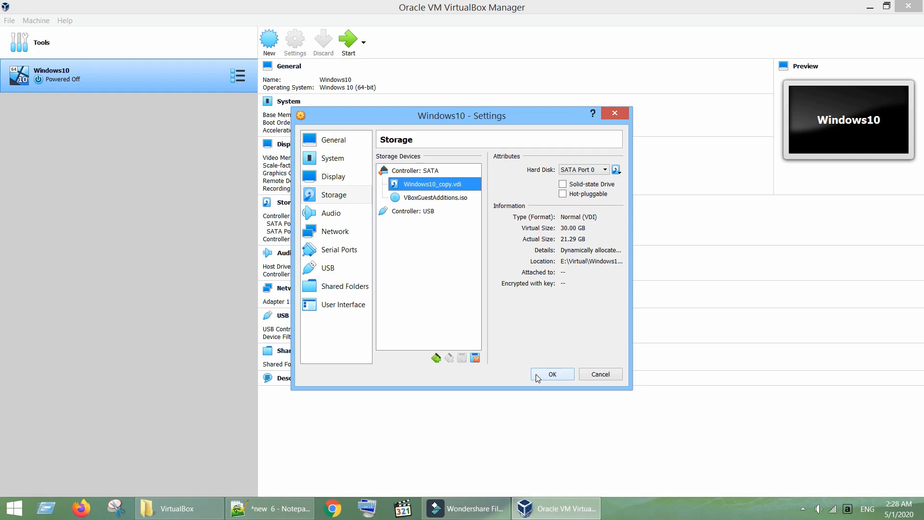
left_click(551, 374)
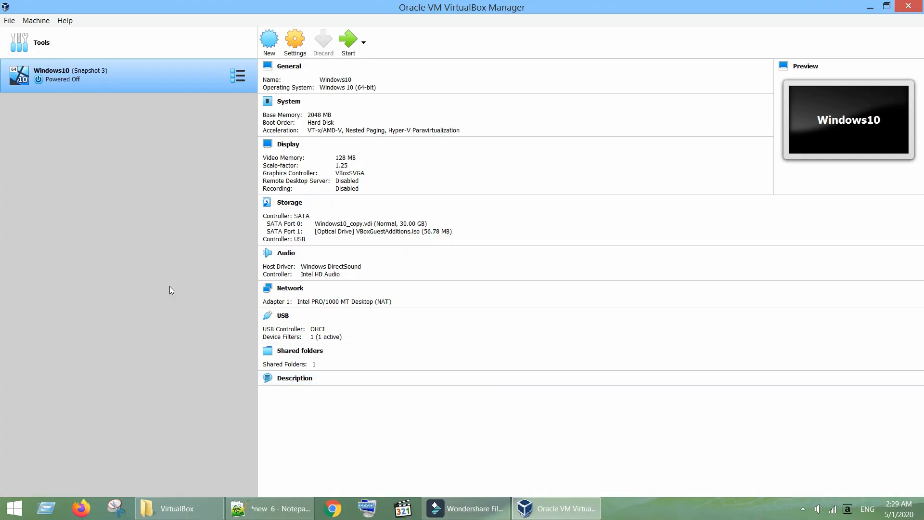
mouse_move(94, 86)
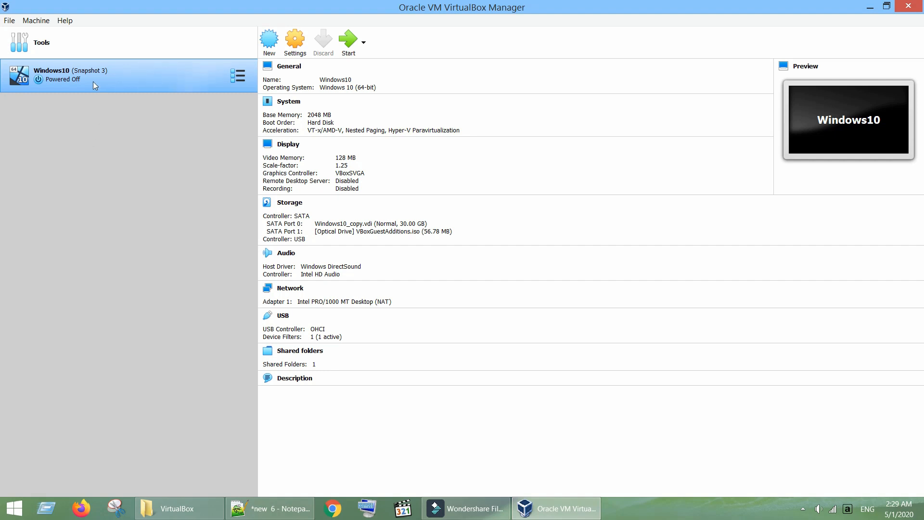
mouse_move(239, 75)
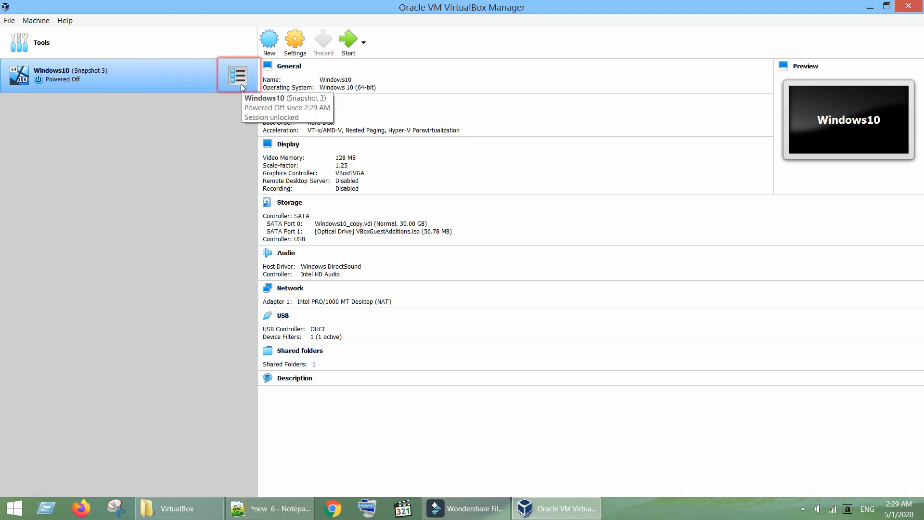
Delete Snapshots 5 through 1 of Windows10, leaving only Current State
left_click(239, 76)
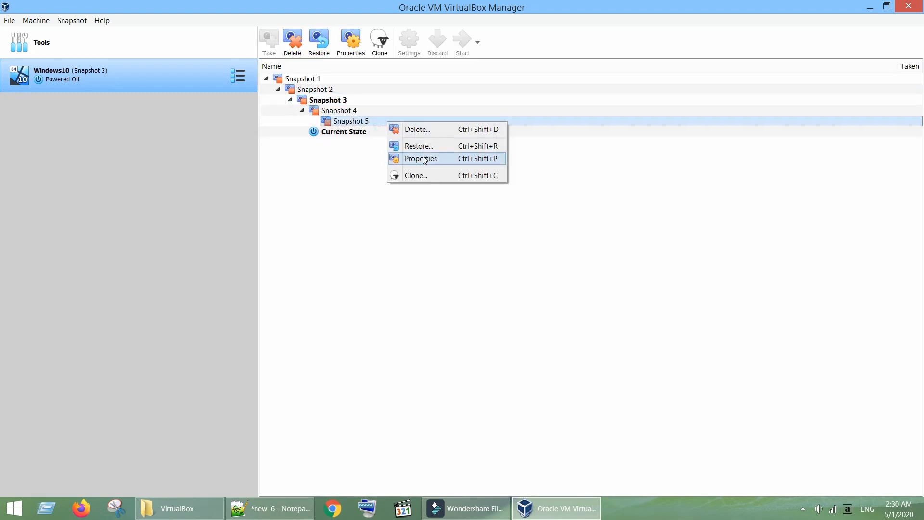
left_click(417, 129)
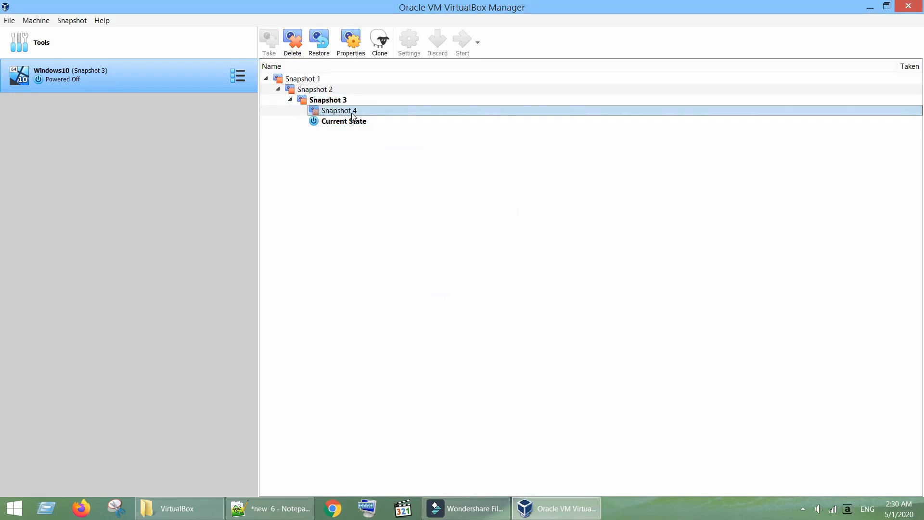
left_click(293, 42)
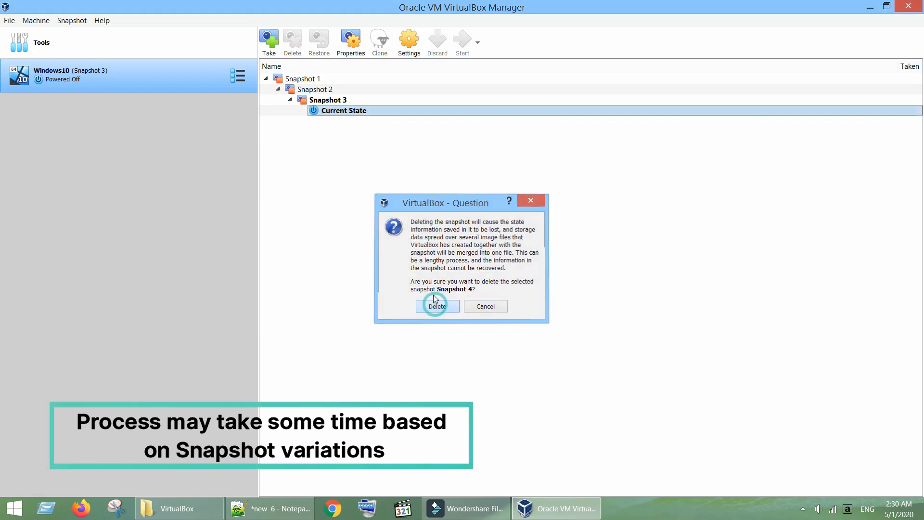
left_click(437, 306)
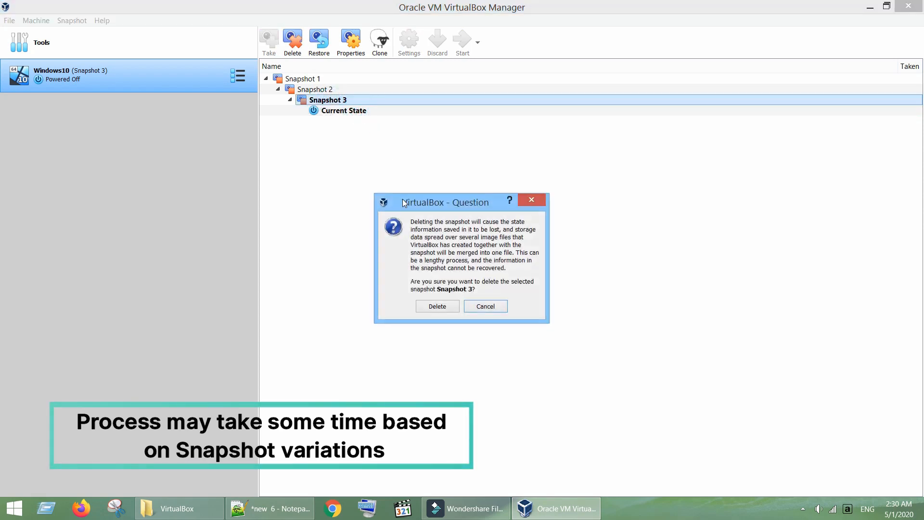
left_click(437, 306)
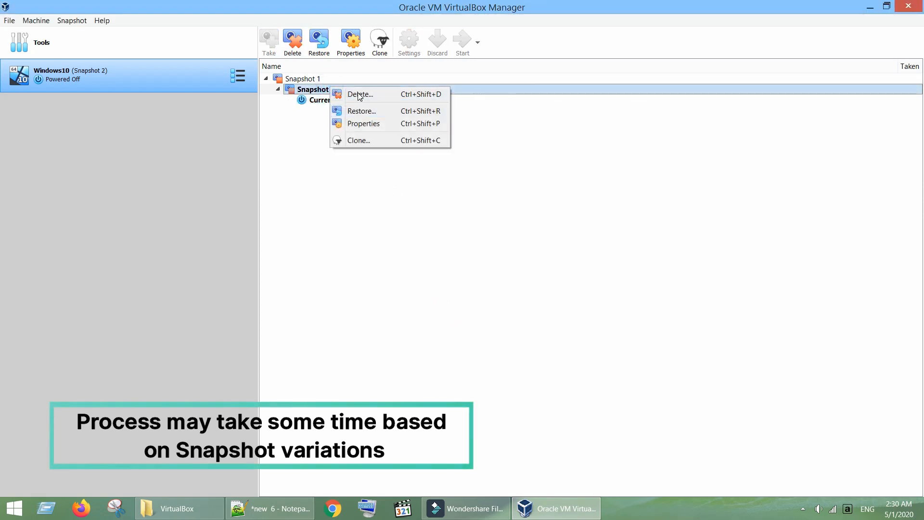
left_click(360, 94)
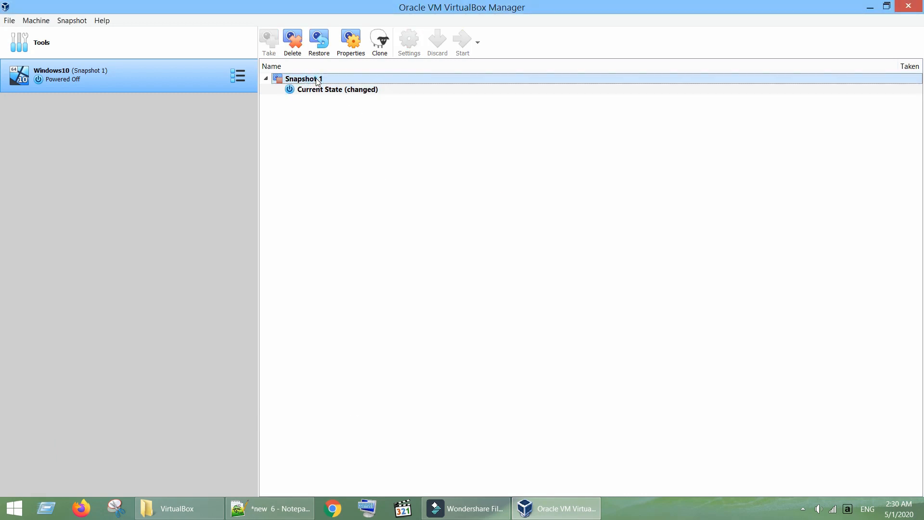
left_click(293, 41)
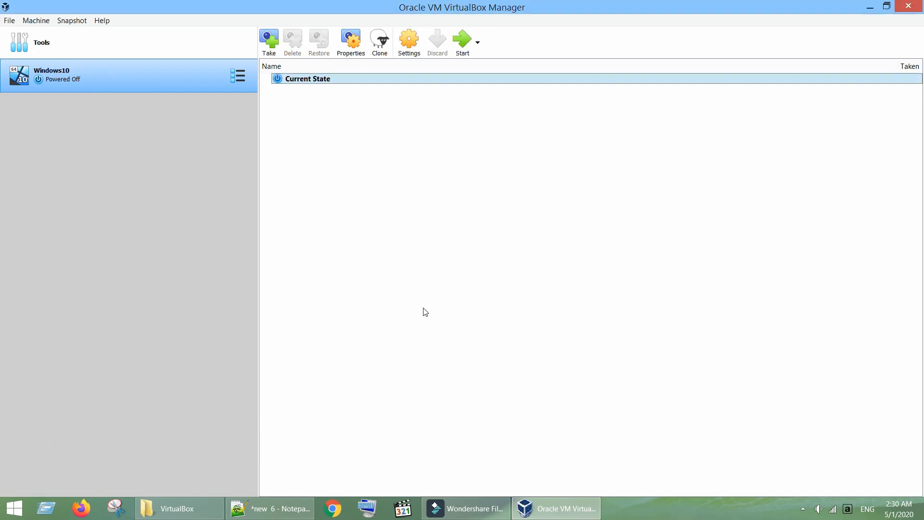